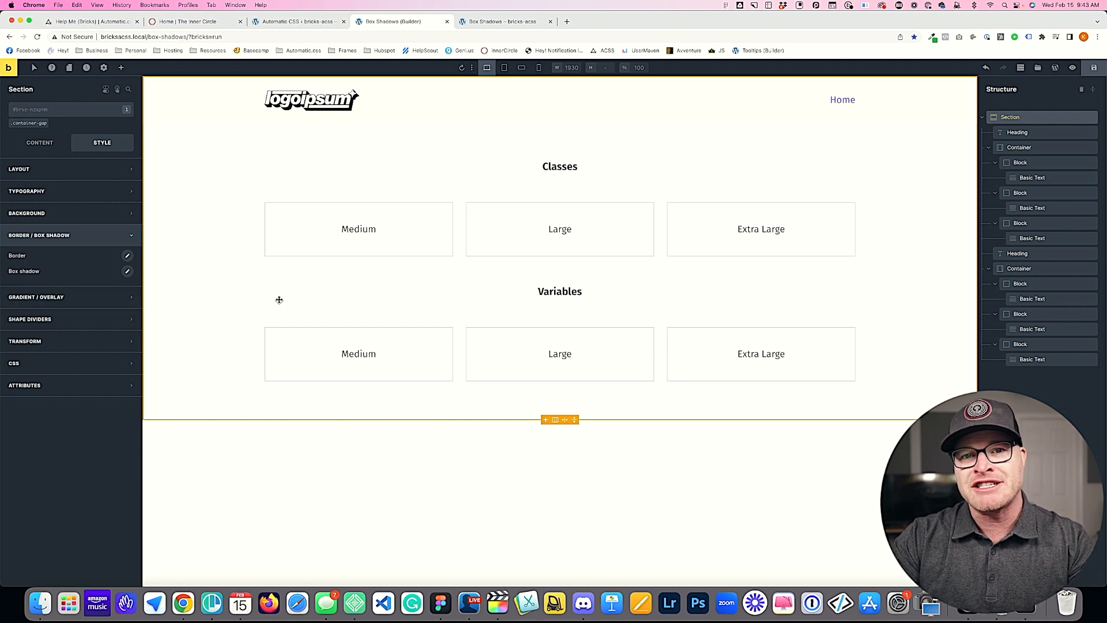
Step: Add the box-shadow m, l and xl classes to the Medium, Large and Extra Large boxes
click(357, 228)
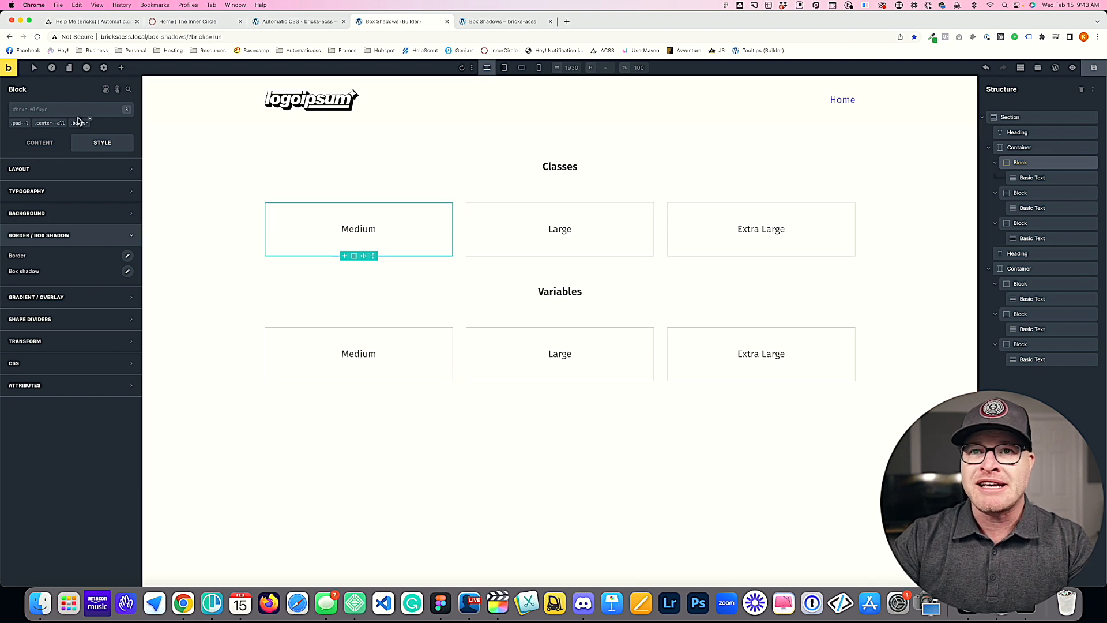
click(60, 110)
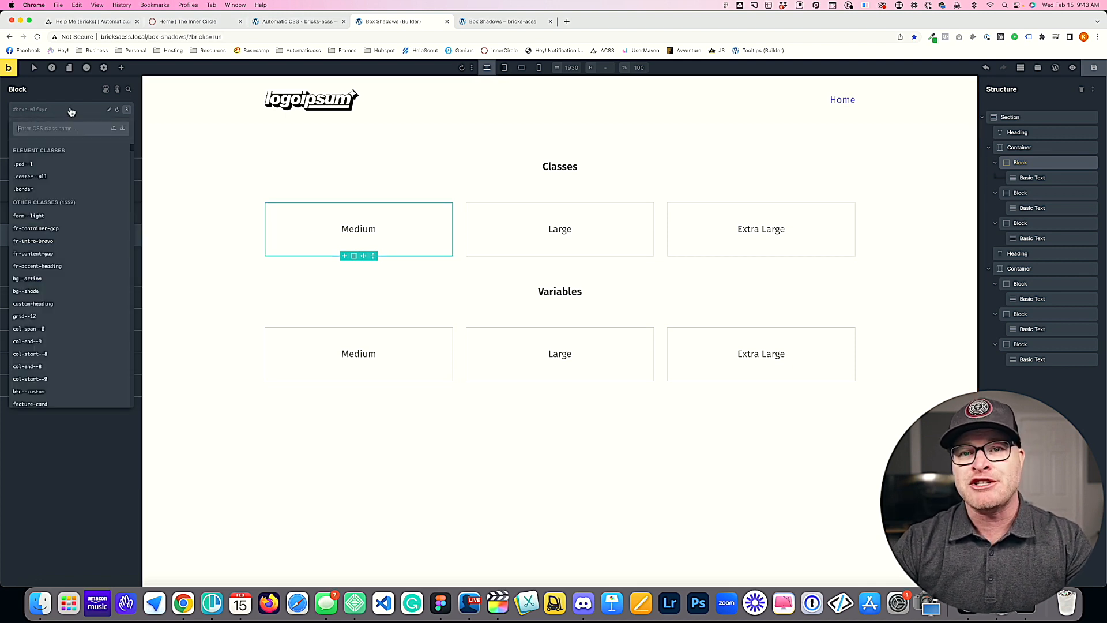
text(box-shadow)
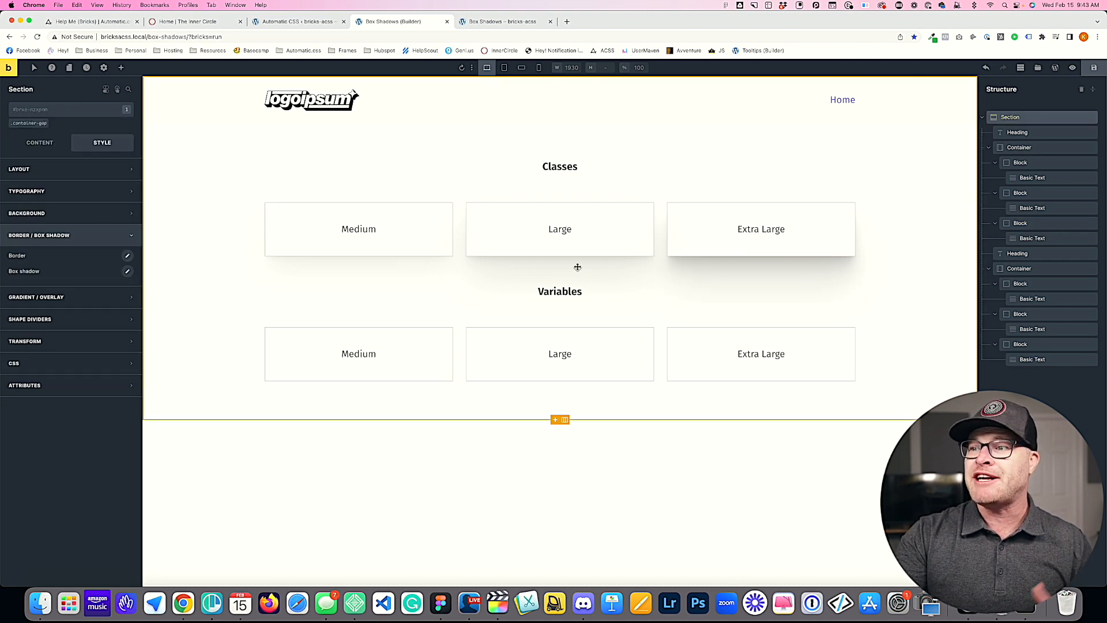
mouse_move(722, 263)
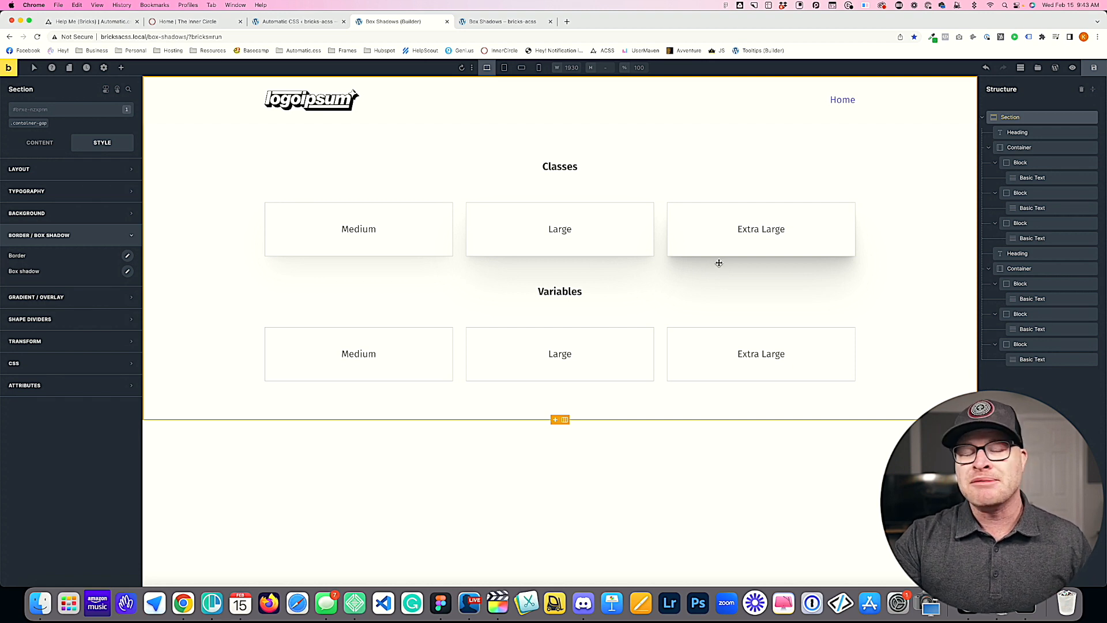
click(761, 229)
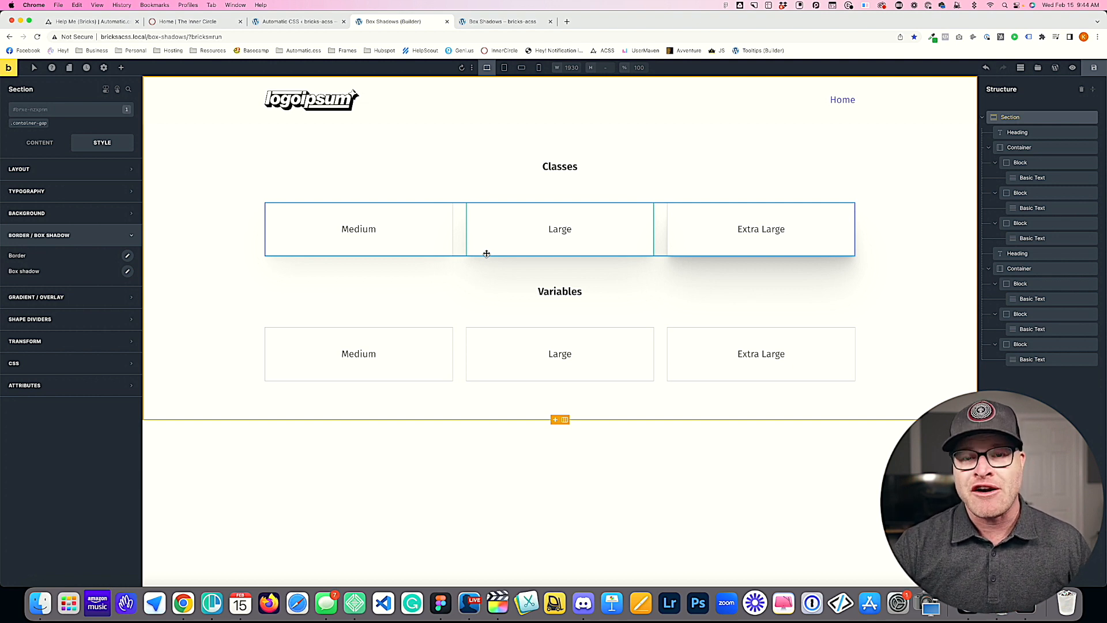
Step: Add custom CSS box-shadow: var(--box-shadow-m); to the Variables Medium box root
click(359, 353)
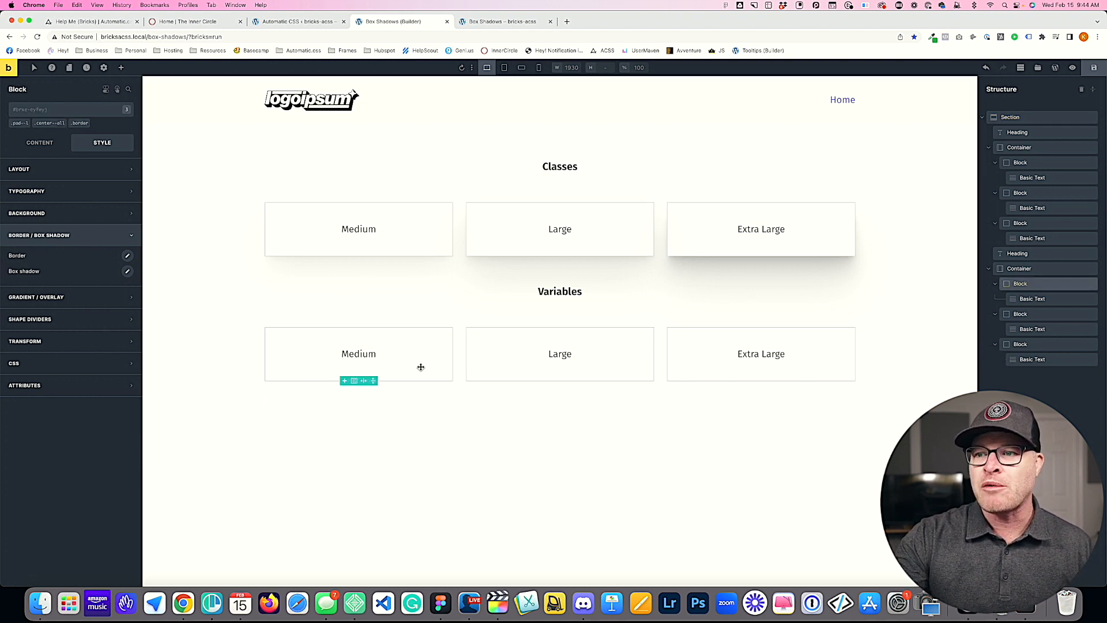
click(358, 354)
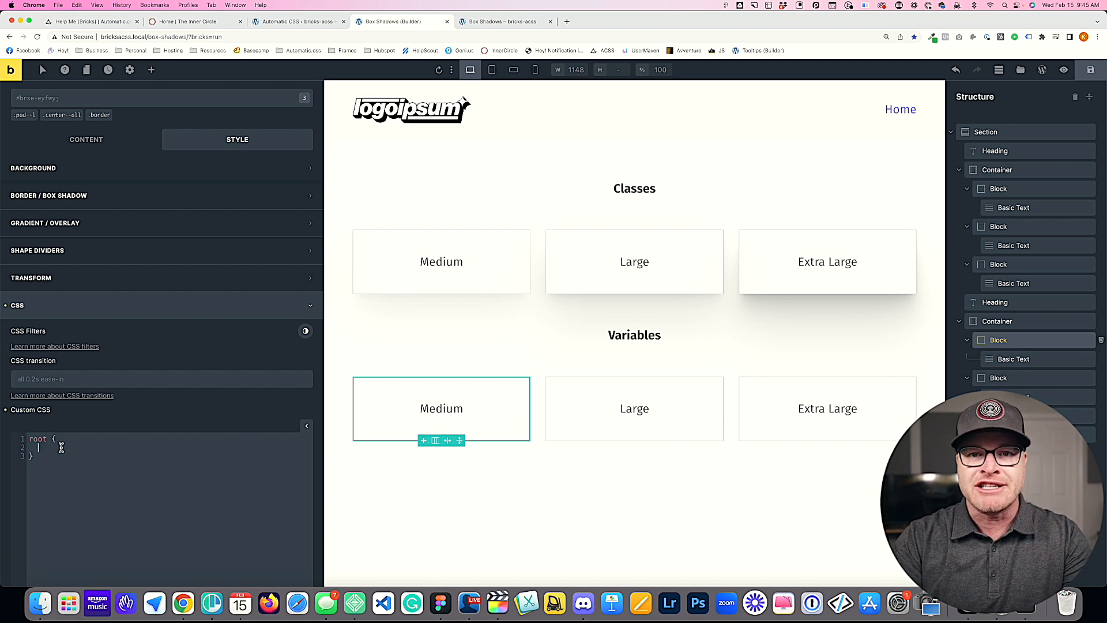
text(box-shadow:)
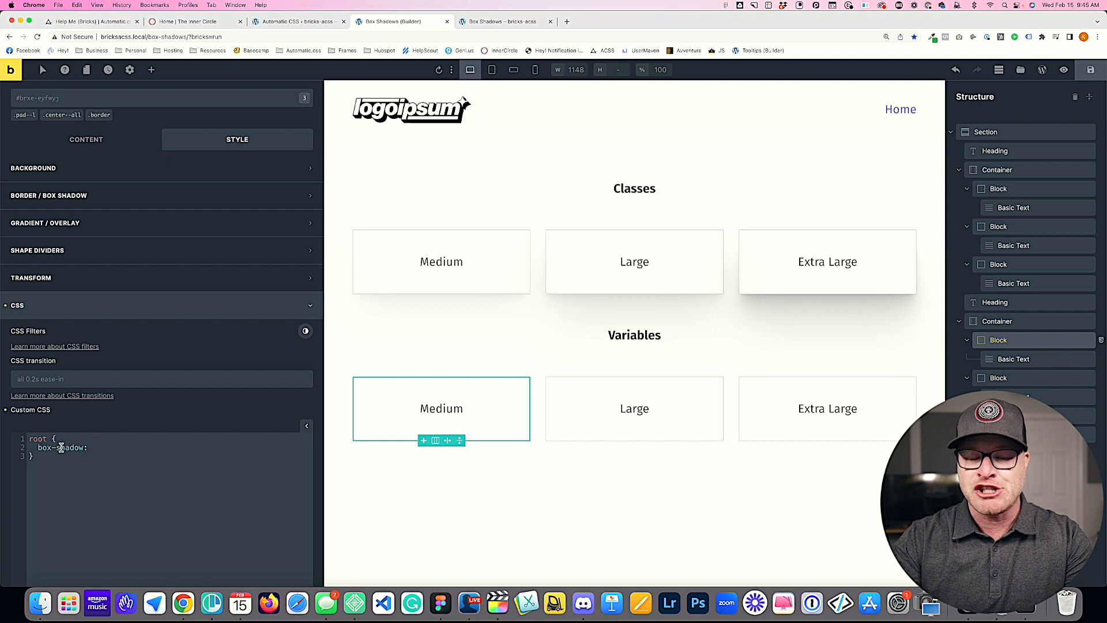
text(var())
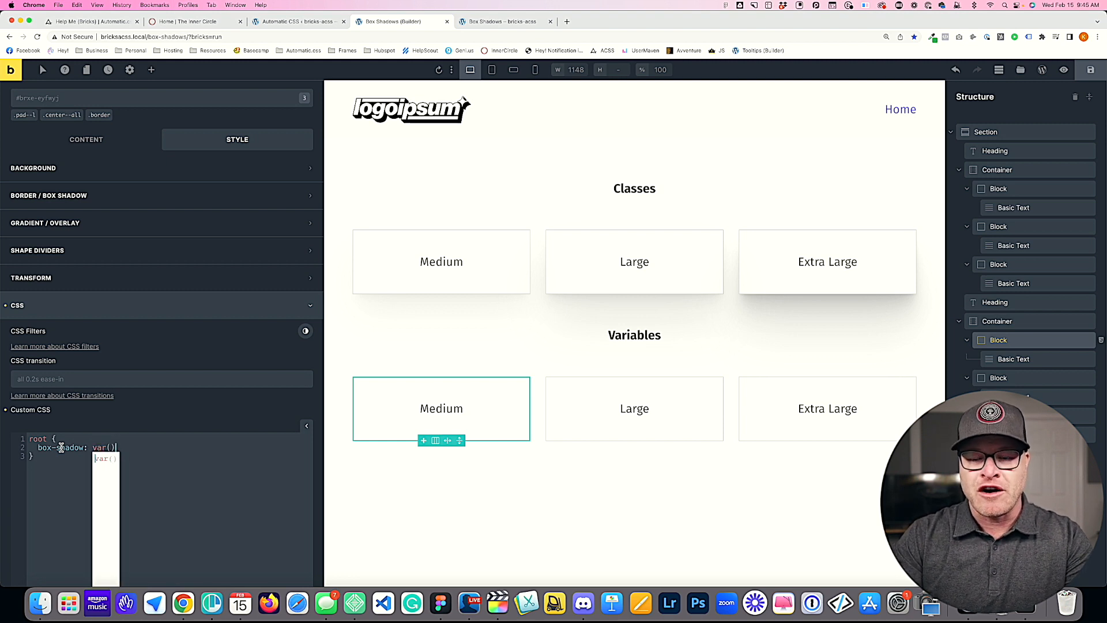
key(Backspace)
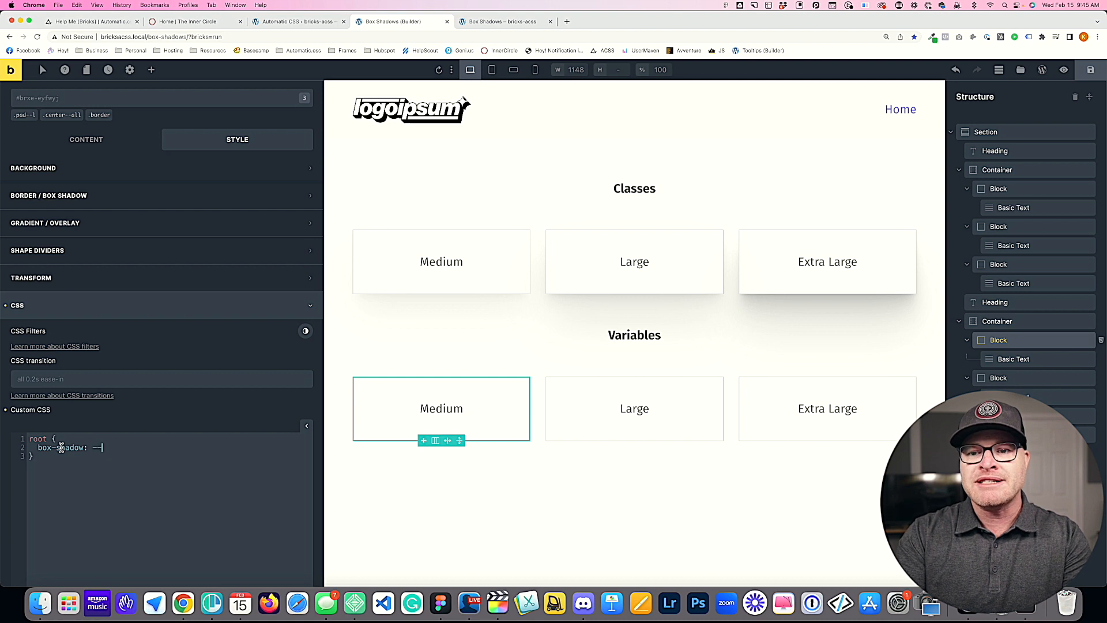
text(--box-shadow-)
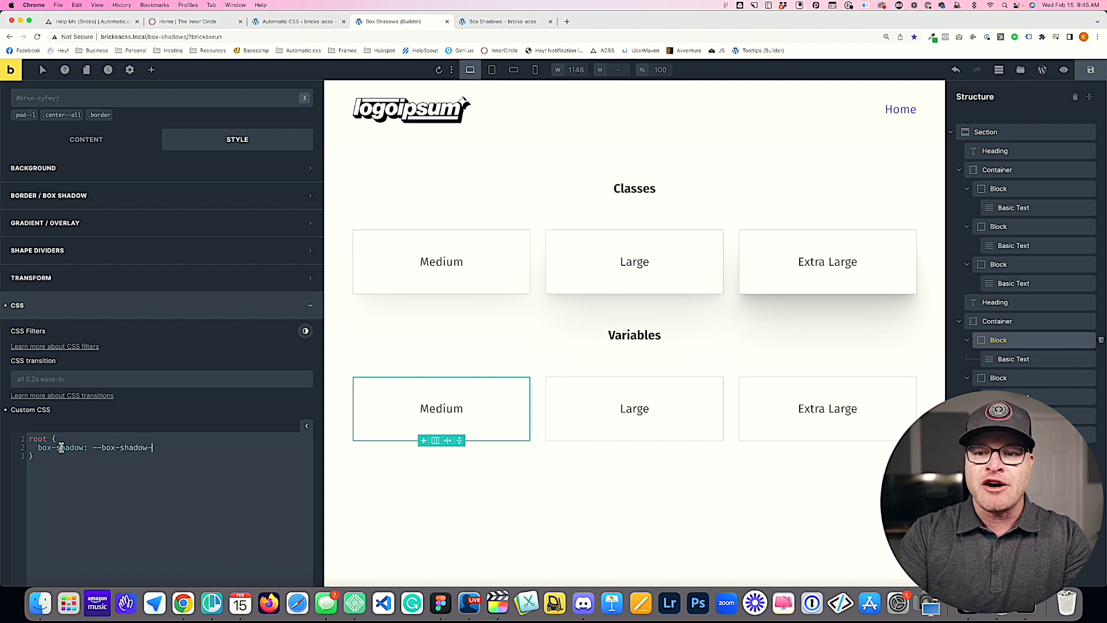
text(var(--box-shadow-m);)
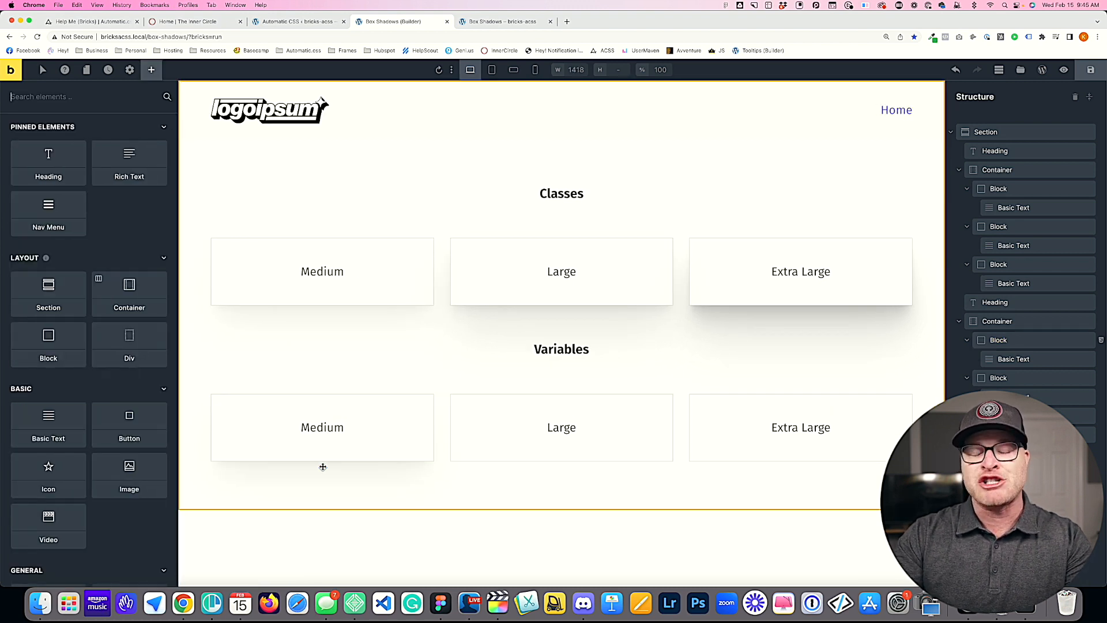
mouse_move(402, 499)
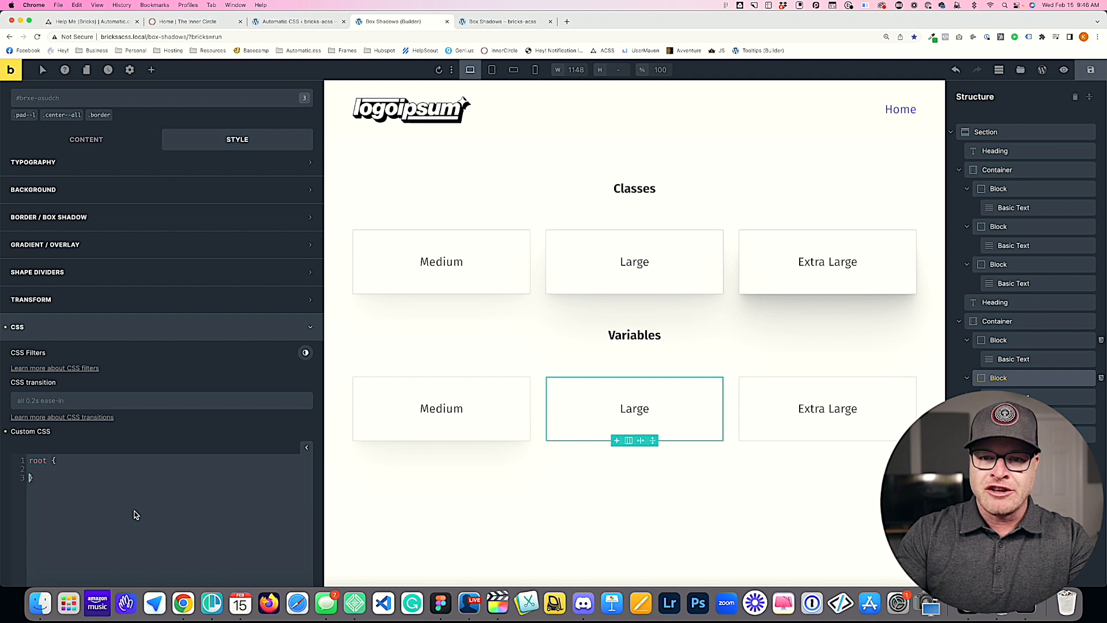
Step: Add box-shadow: var(--box-shadow-l); to the Variables Large box custom CSS
text(box-)
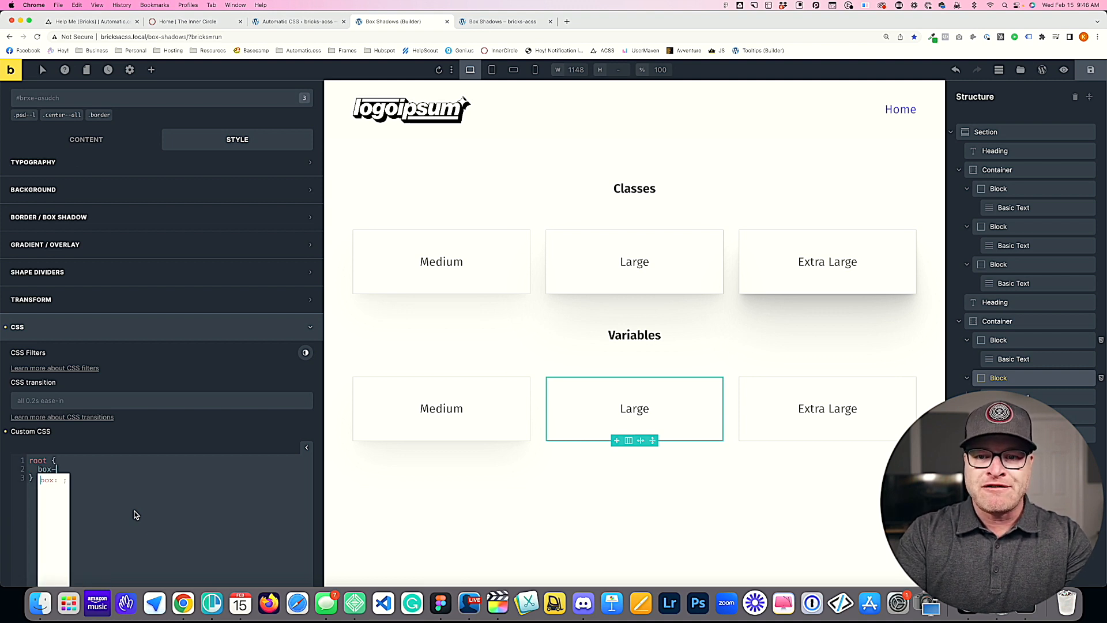
text(box-shadow: --box)
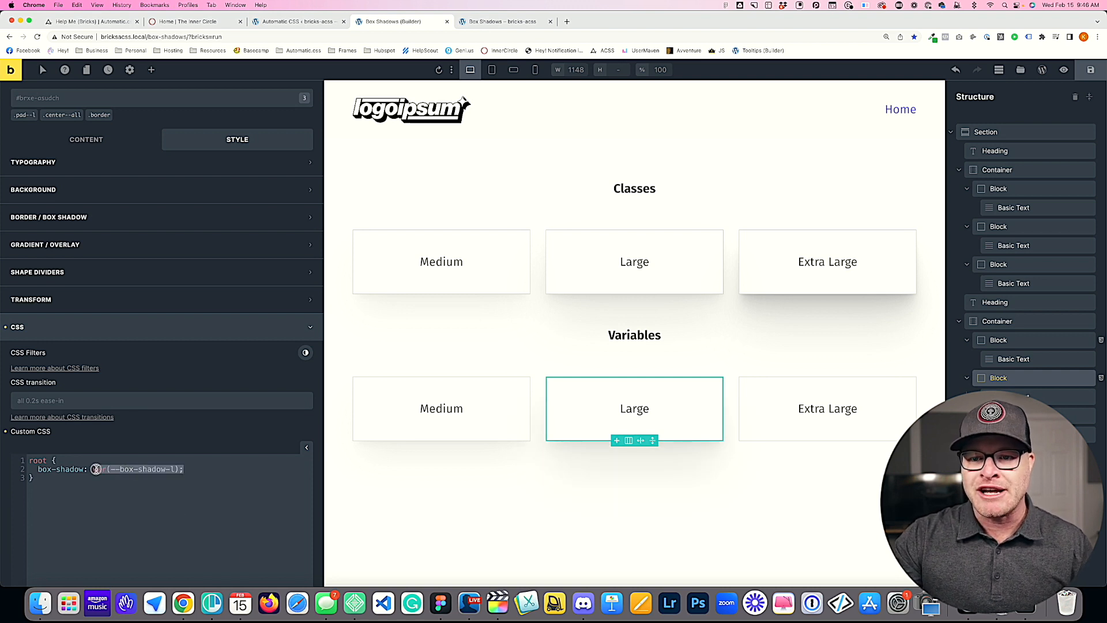
Step: Add box-shadow: var(--box-shadow-xl); to the Variables Extra Large box custom CSS
click(827, 408)
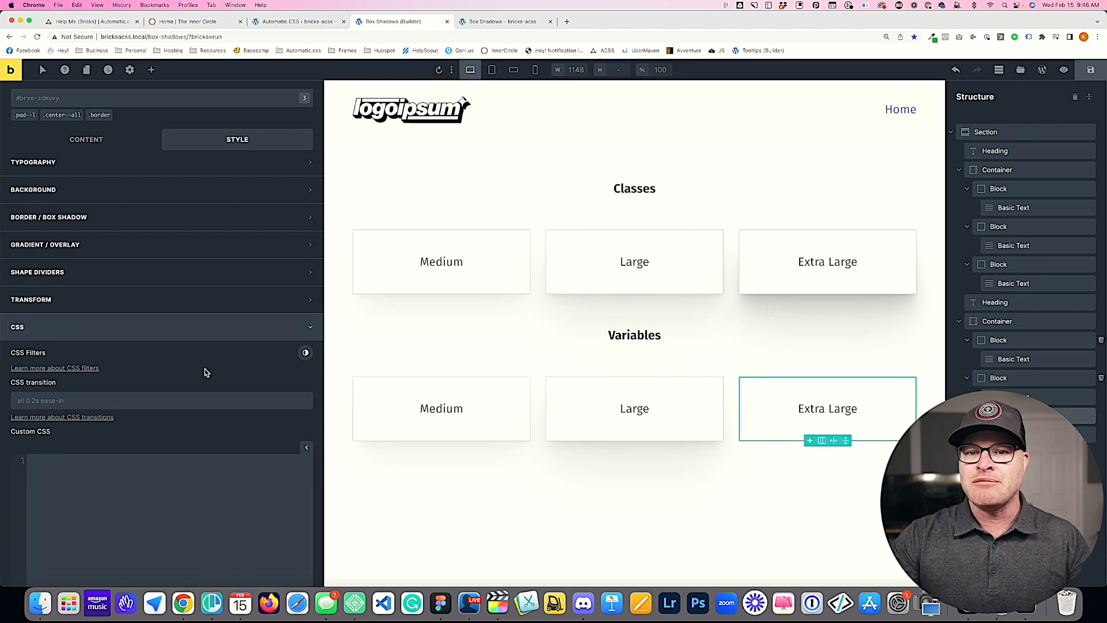
text(root)
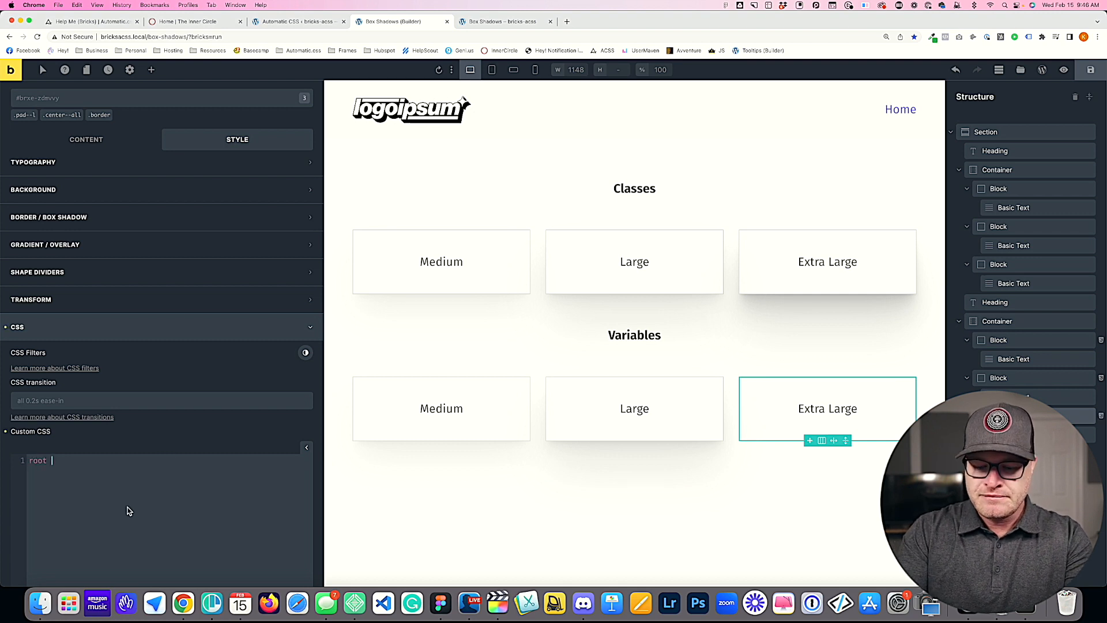
text(box-s)
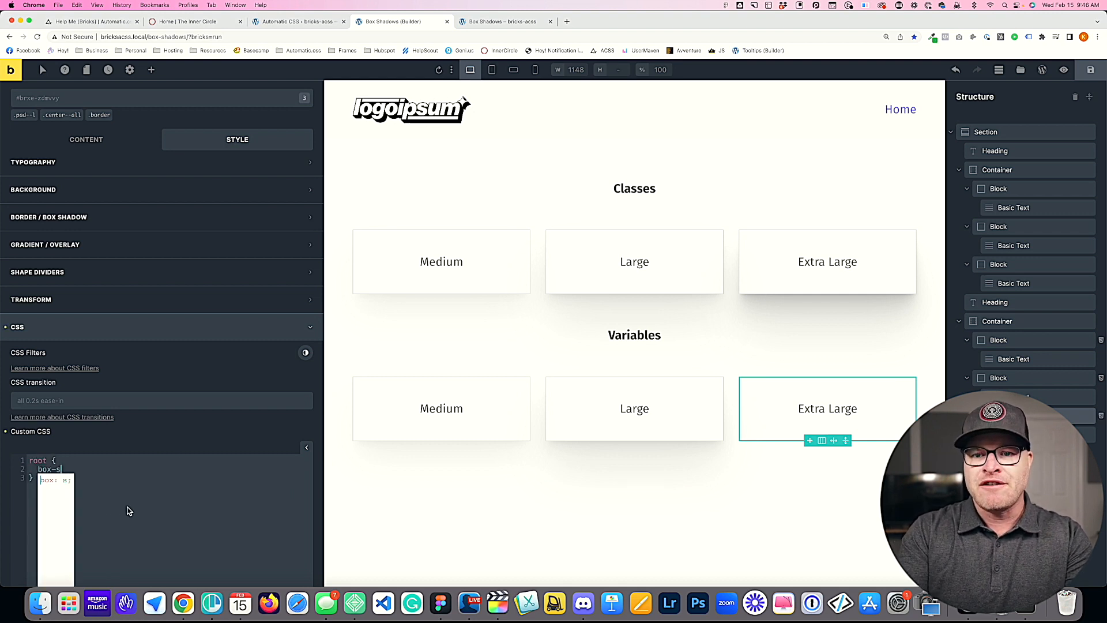
text(box-shadow: --box-sha)
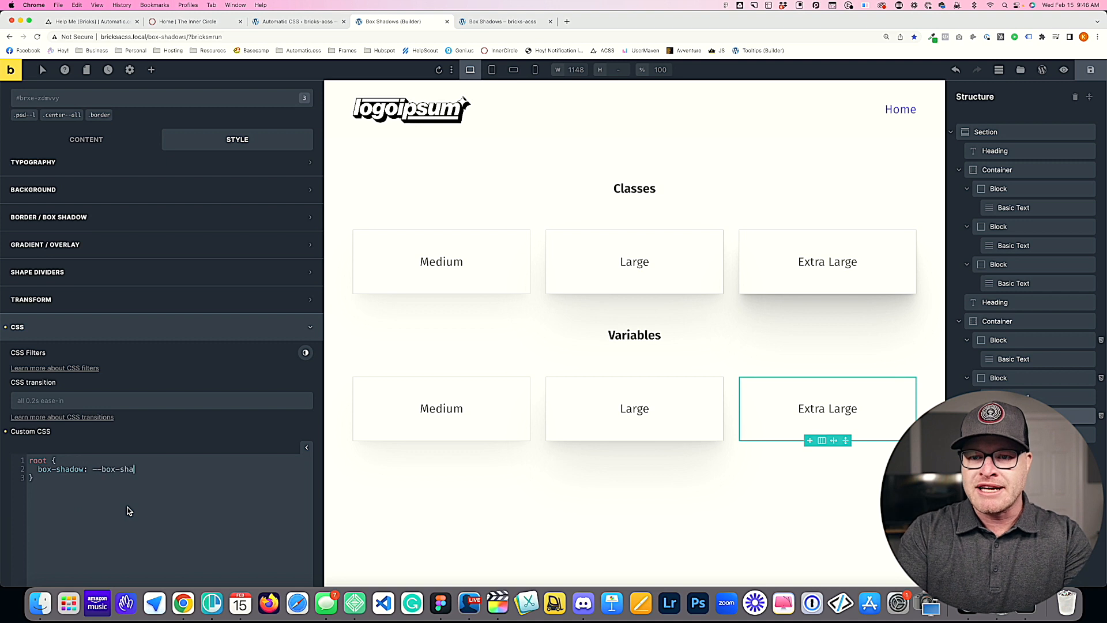
text(var(--box-shadow-xl);)
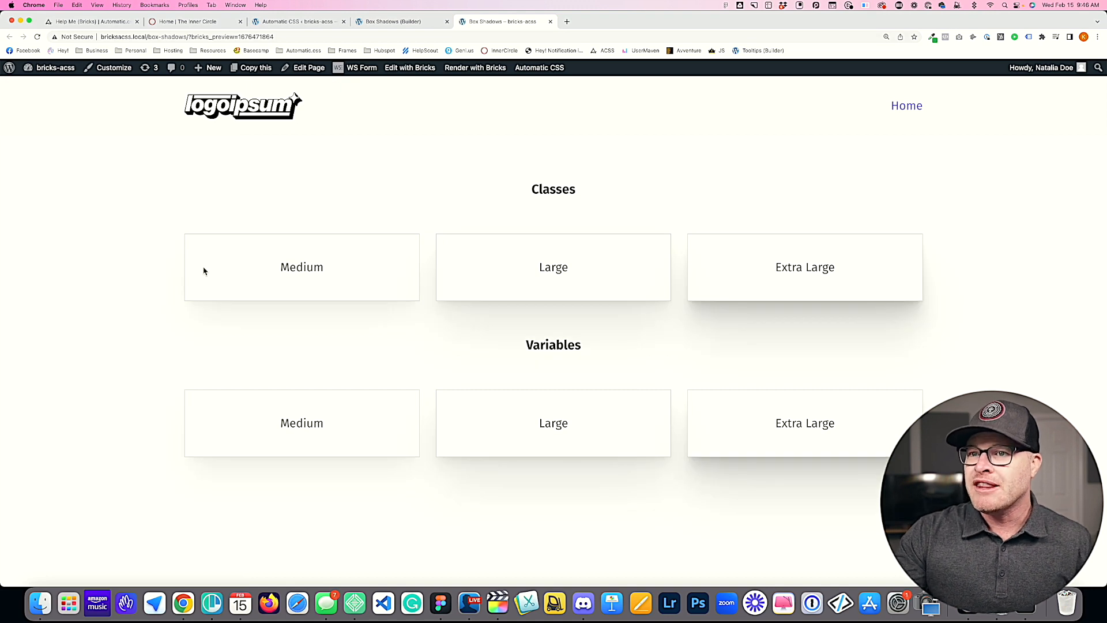
mouse_move(228, 418)
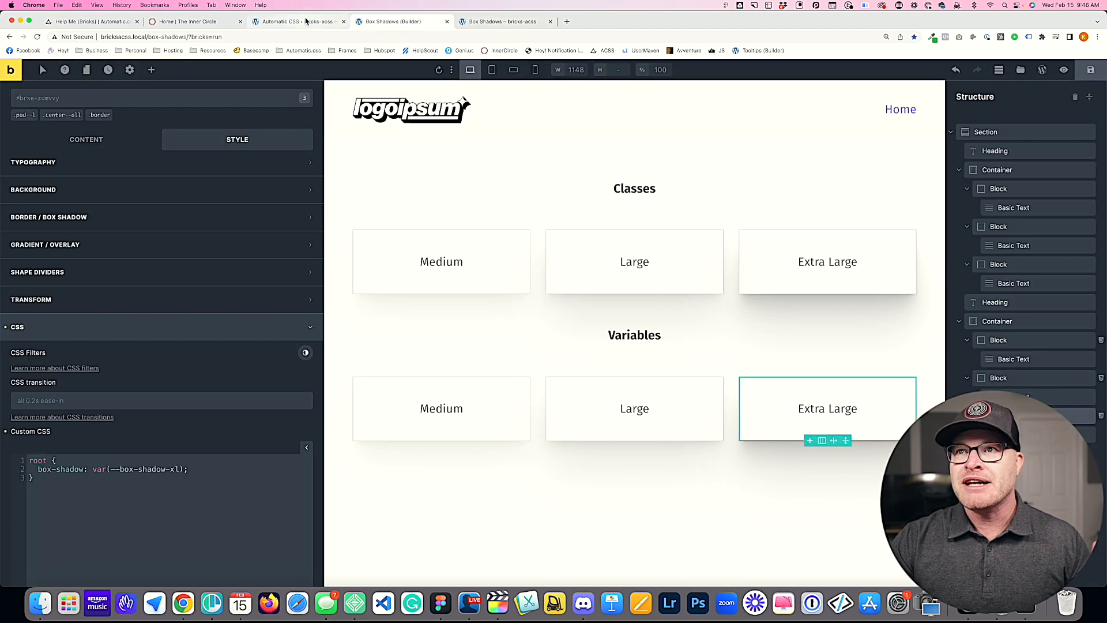
Step: Expand Box Shadow 1, try names 'hard' and 'main', then keep its name as 'm'
click(297, 21)
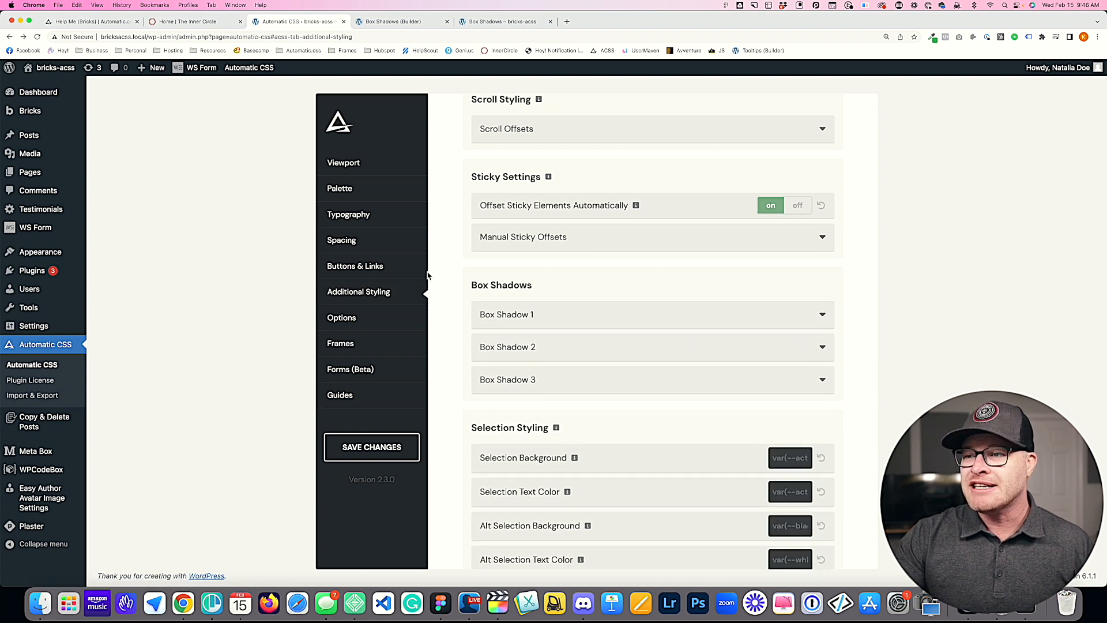
mouse_move(458, 289)
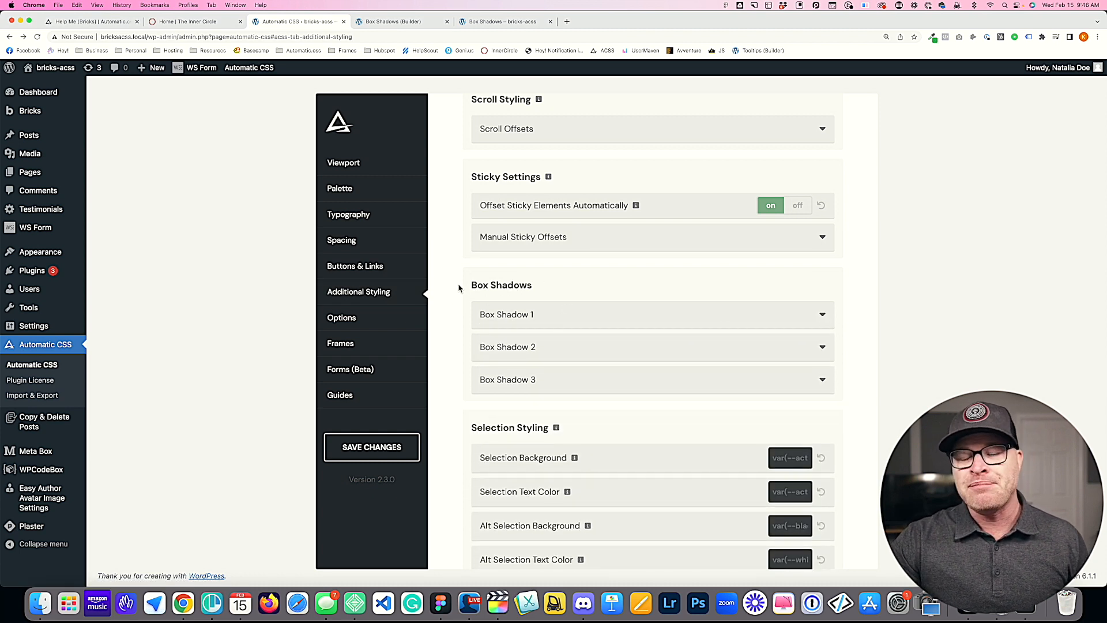
mouse_move(540, 320)
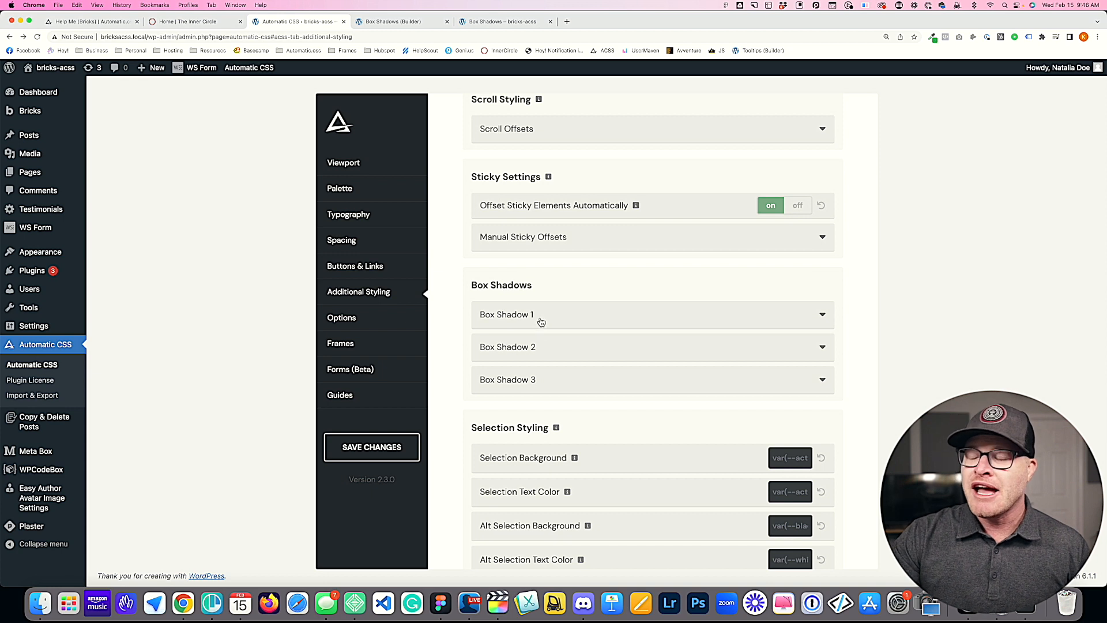
mouse_move(528, 320)
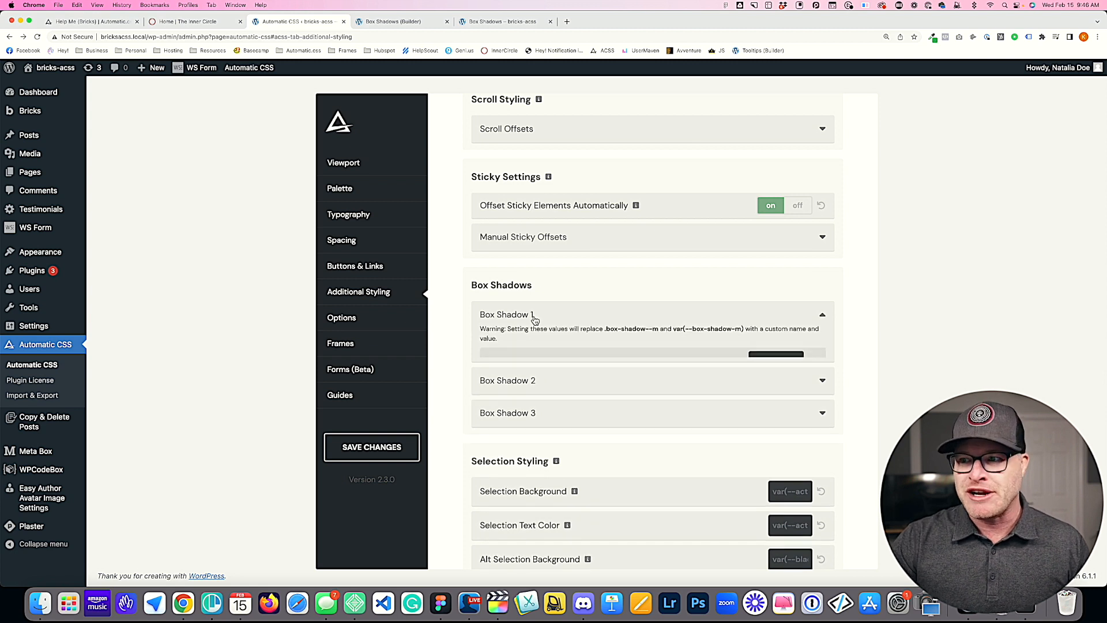
click(534, 314)
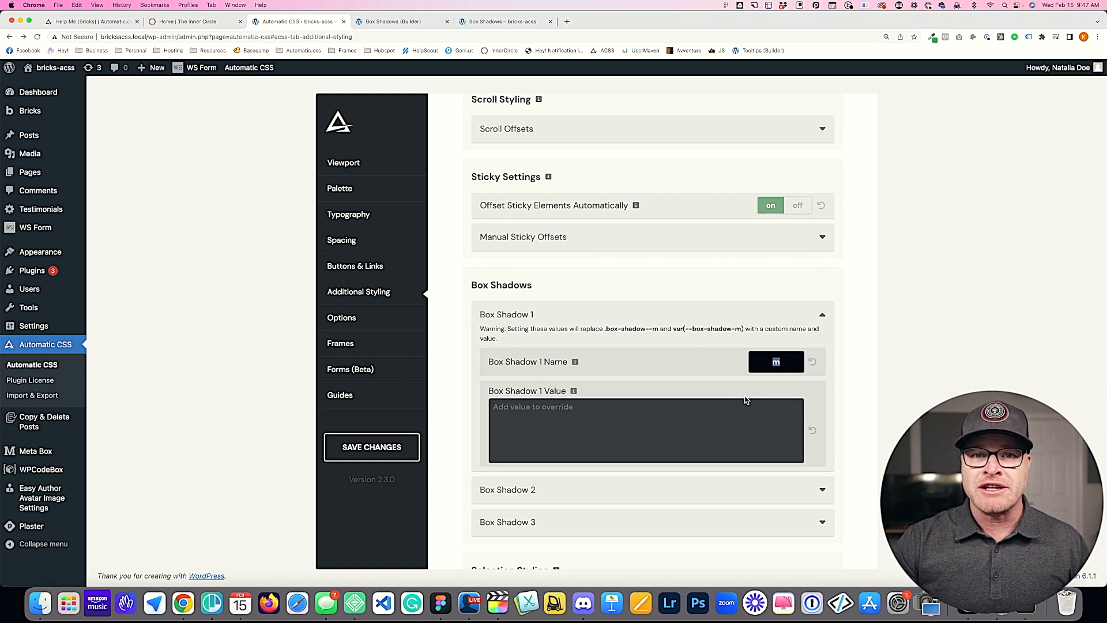
text(hard)
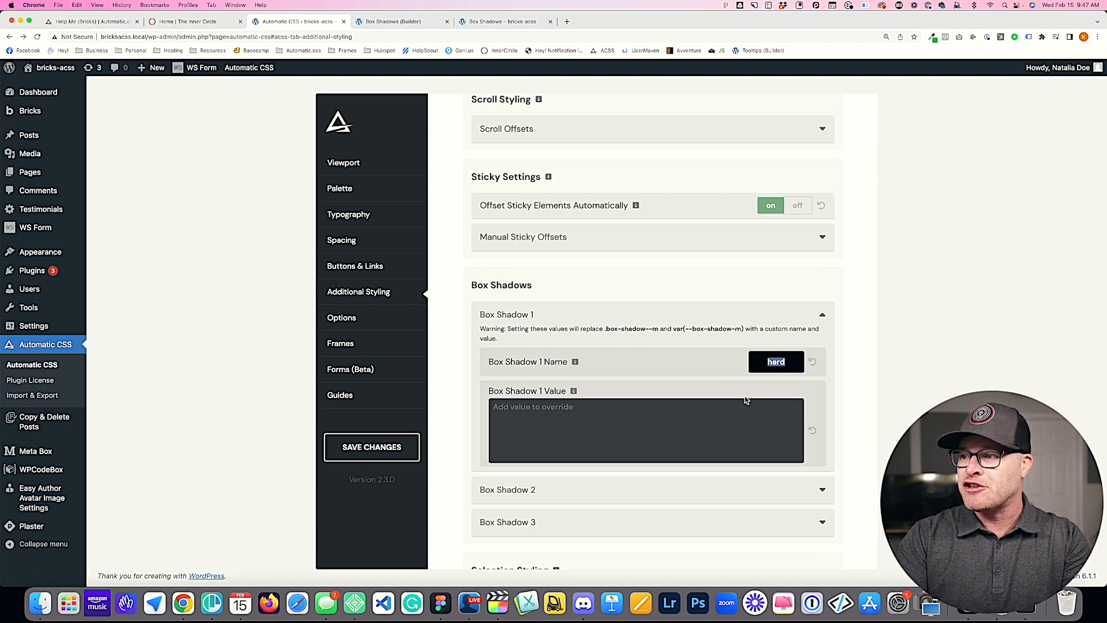
text(main)
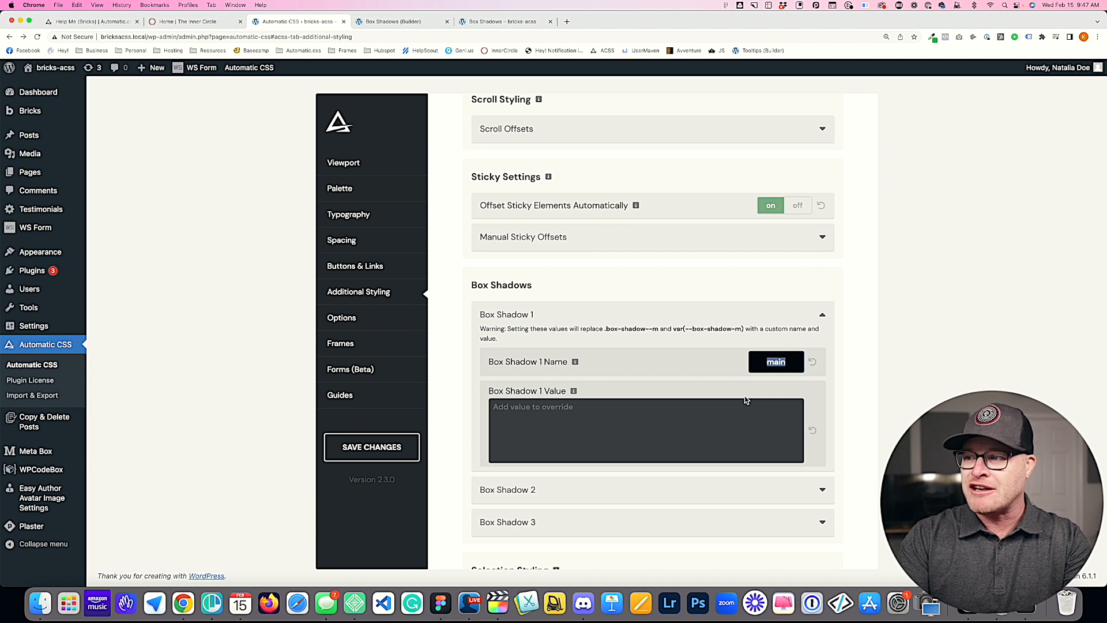
text(m)
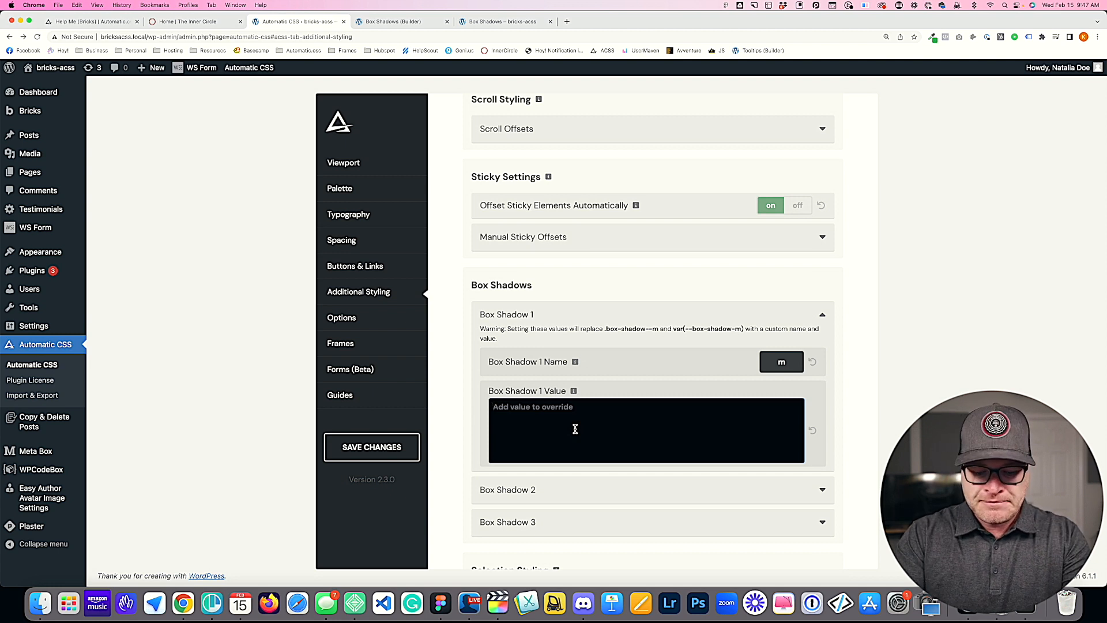
Step: Set Box Shadow 1's value to 2px 2px 60px -5px var(--base-ultra-dark-trans-20) and save
text(2)
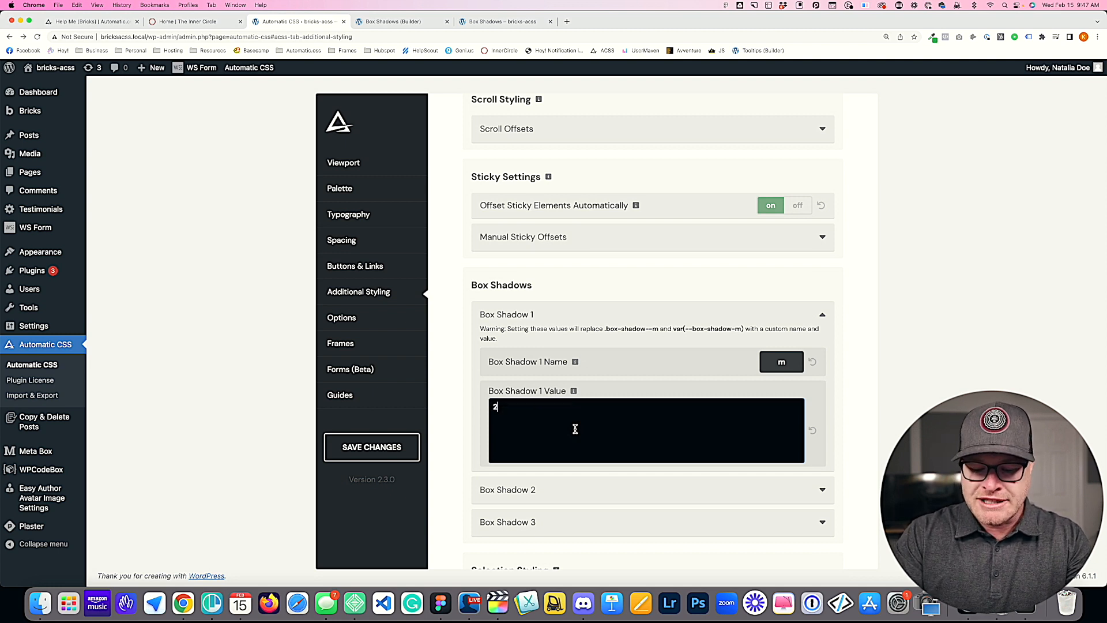
text(px 2px 6)
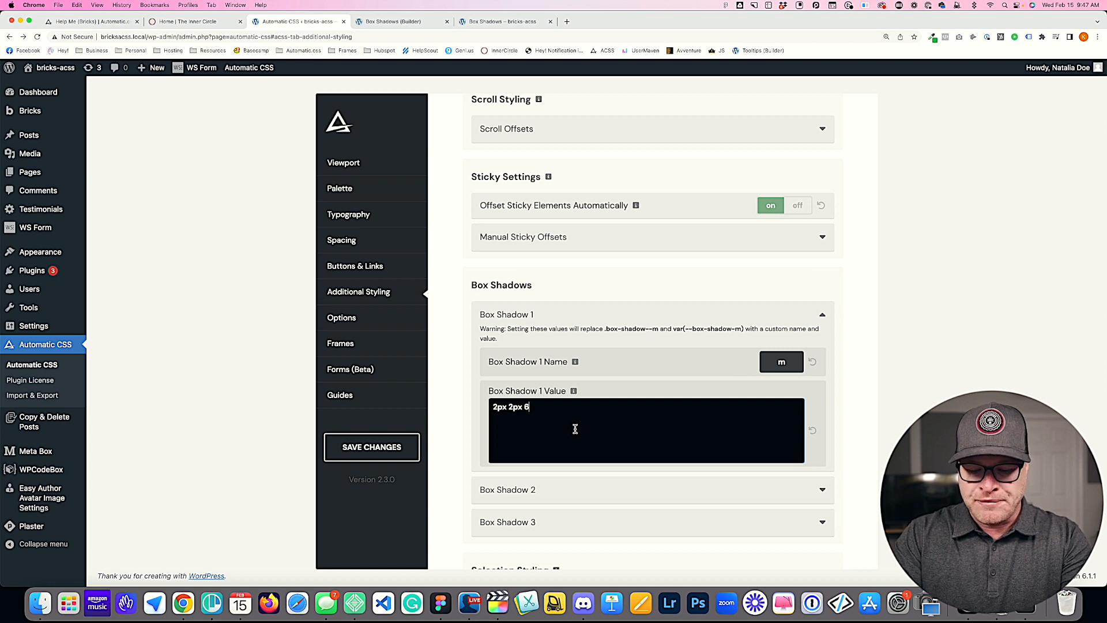
text(0px)
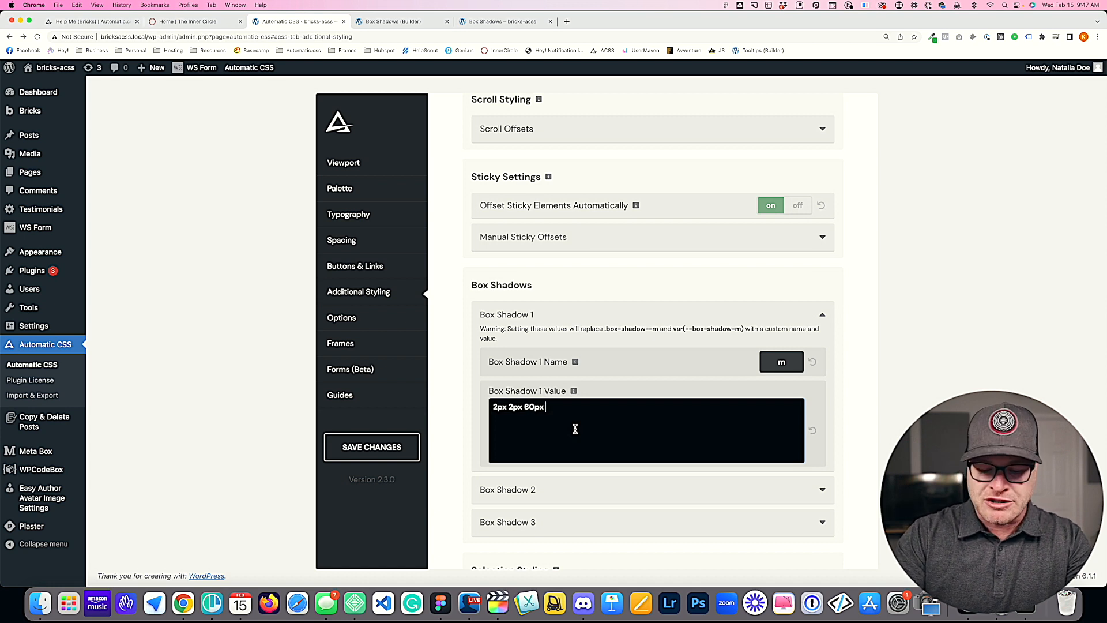
text(-5px)
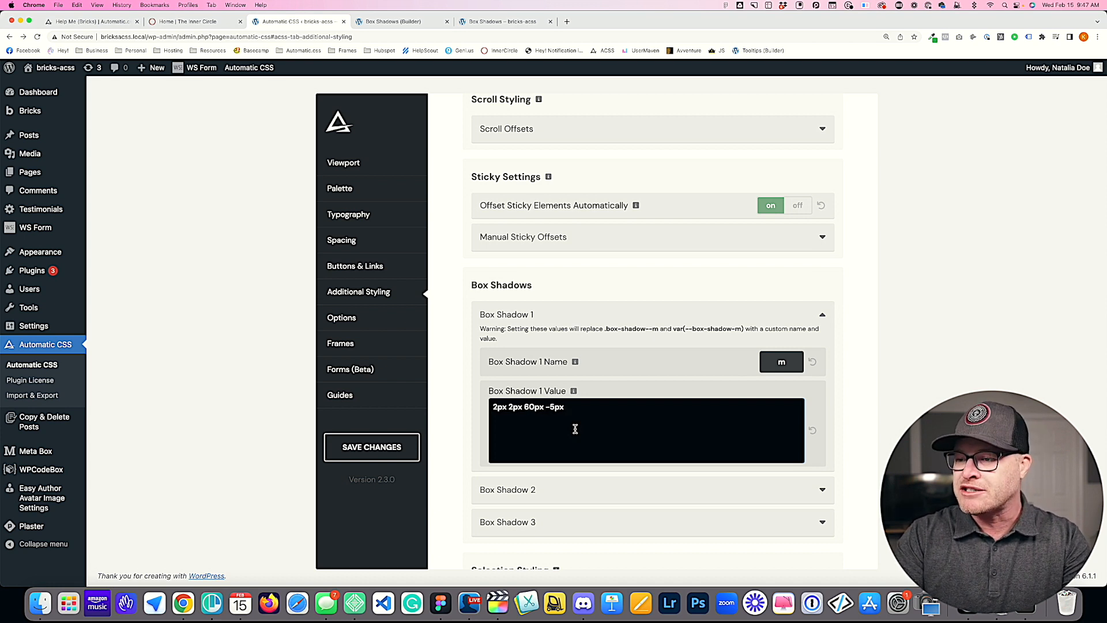
text(var()
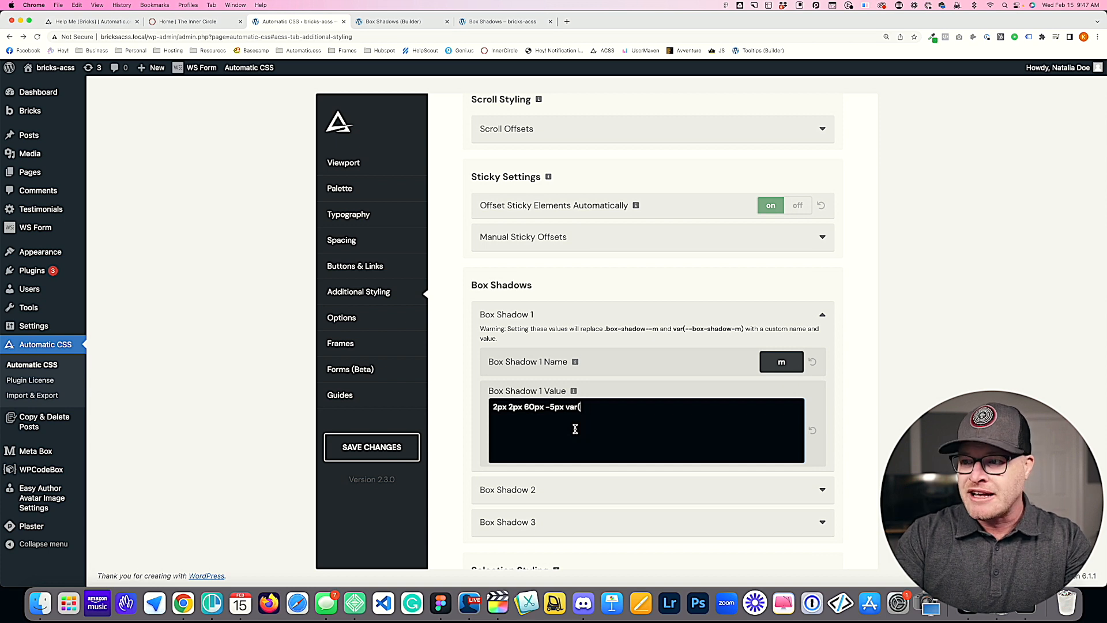
text(--base-ultra-dark-trans-20)
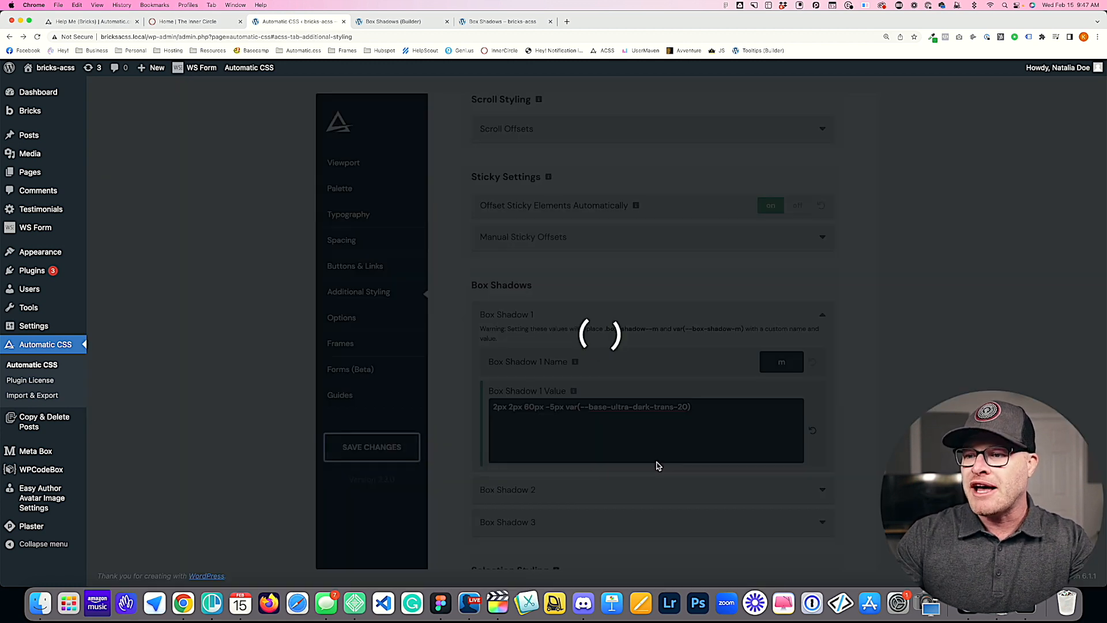
click(506, 21)
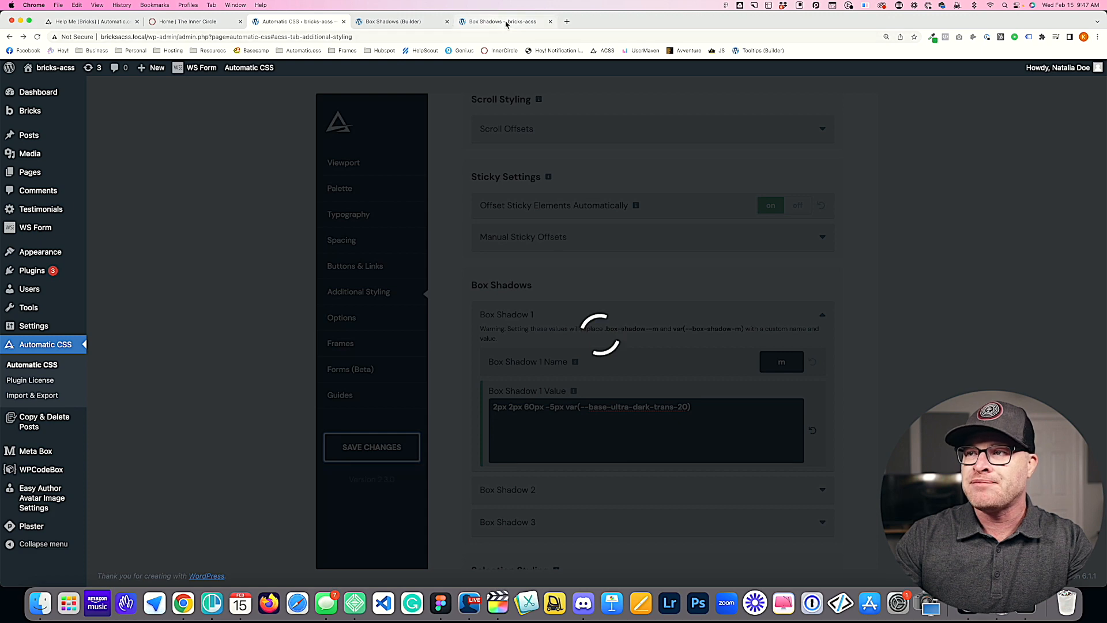
click(506, 20)
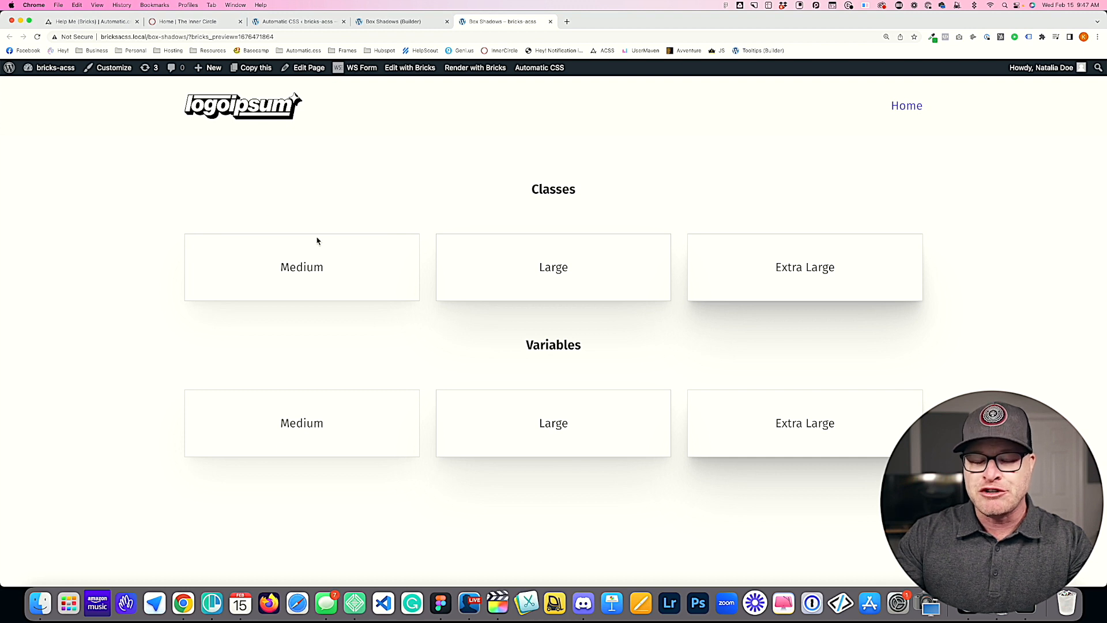
mouse_move(295, 417)
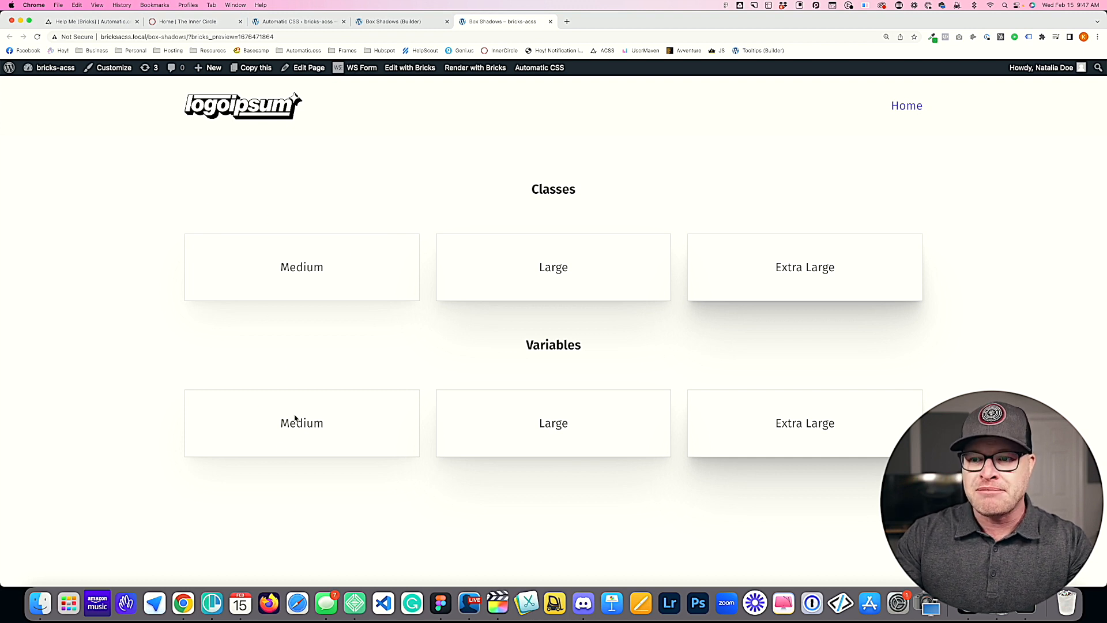
mouse_move(344, 493)
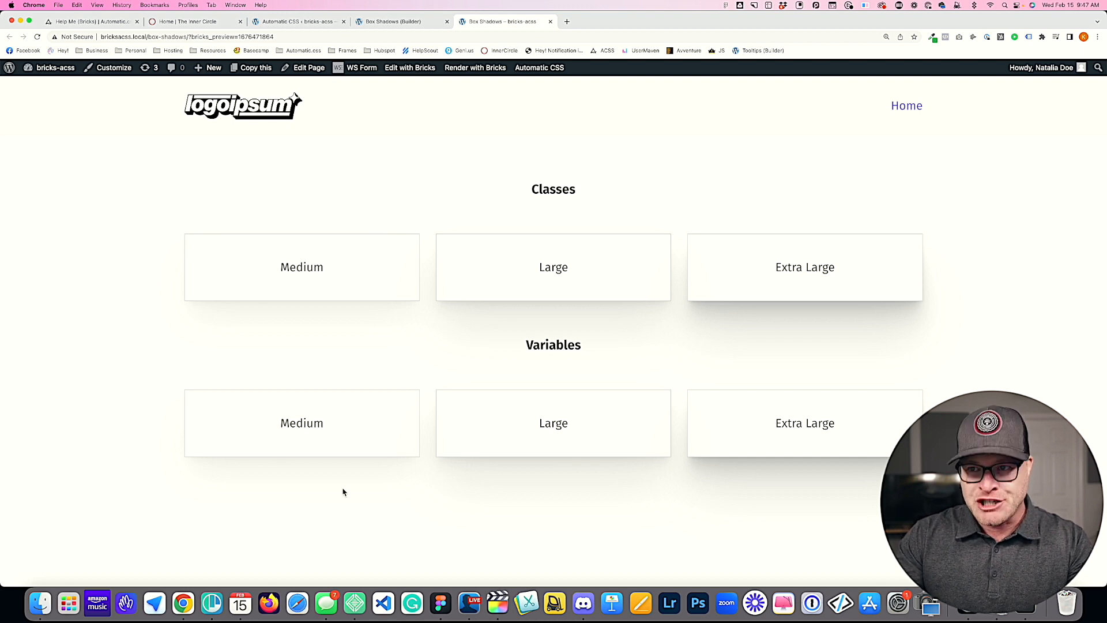
mouse_move(425, 288)
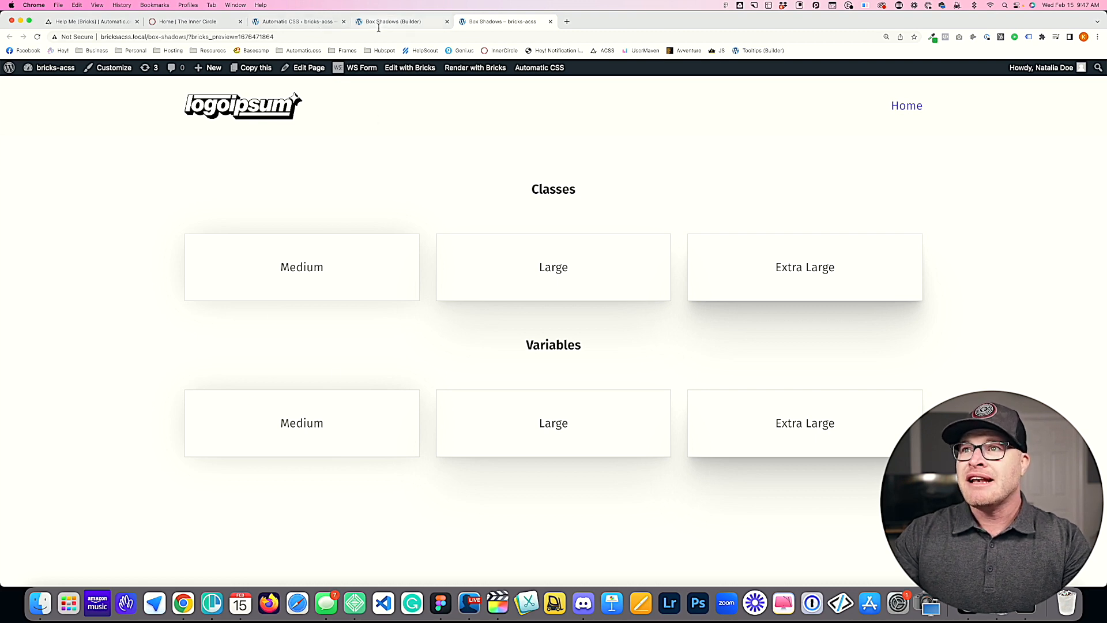
click(297, 20)
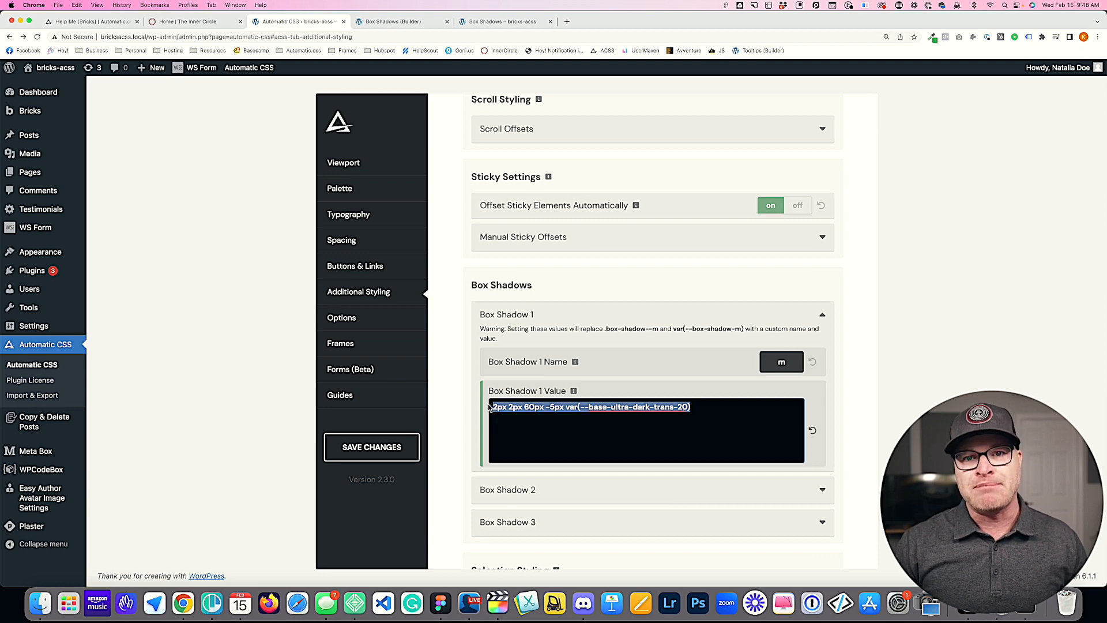
Step: Generate a 10-layer shadow with 0.23 transparency, 57px horizontal, 248px vertical, 208px blur and copy its code
click(668, 21)
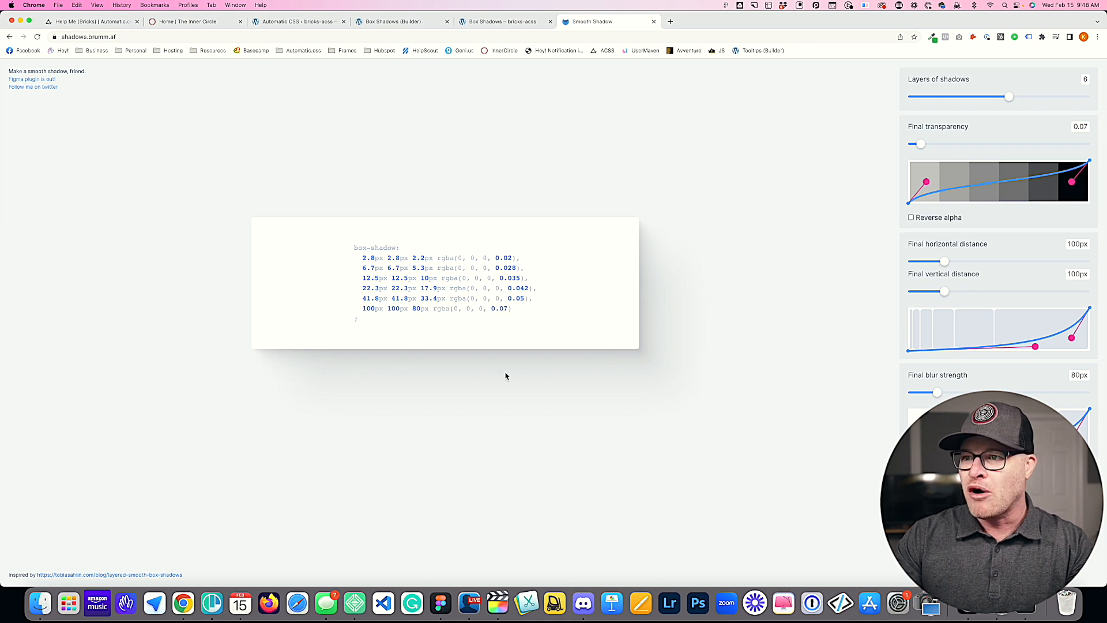
drag(1009, 97, 1050, 97)
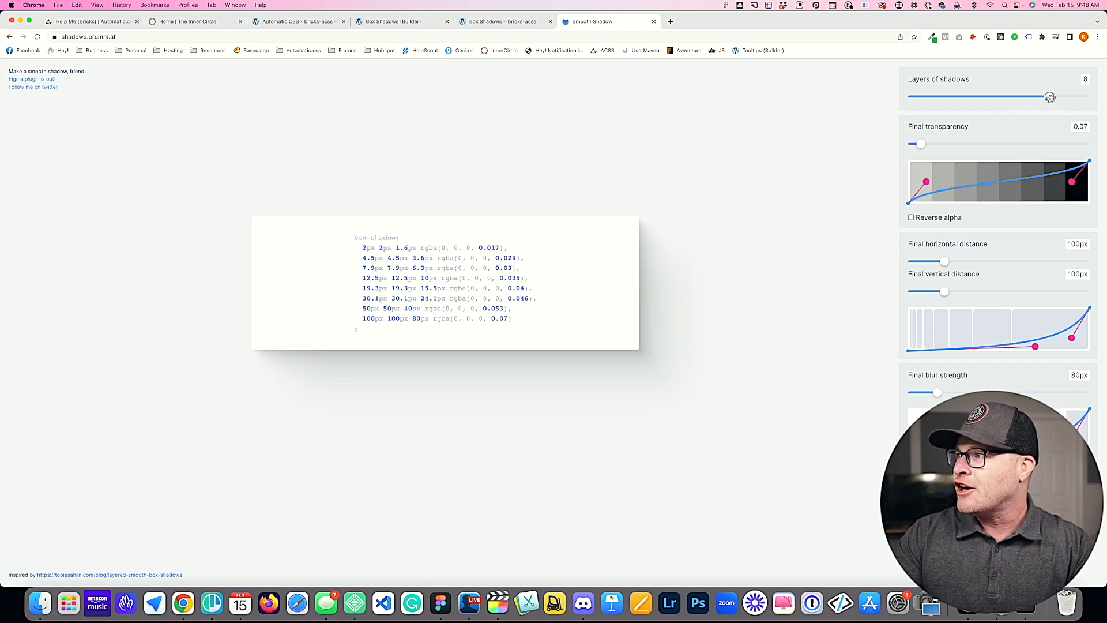
drag(1050, 97, 1085, 97)
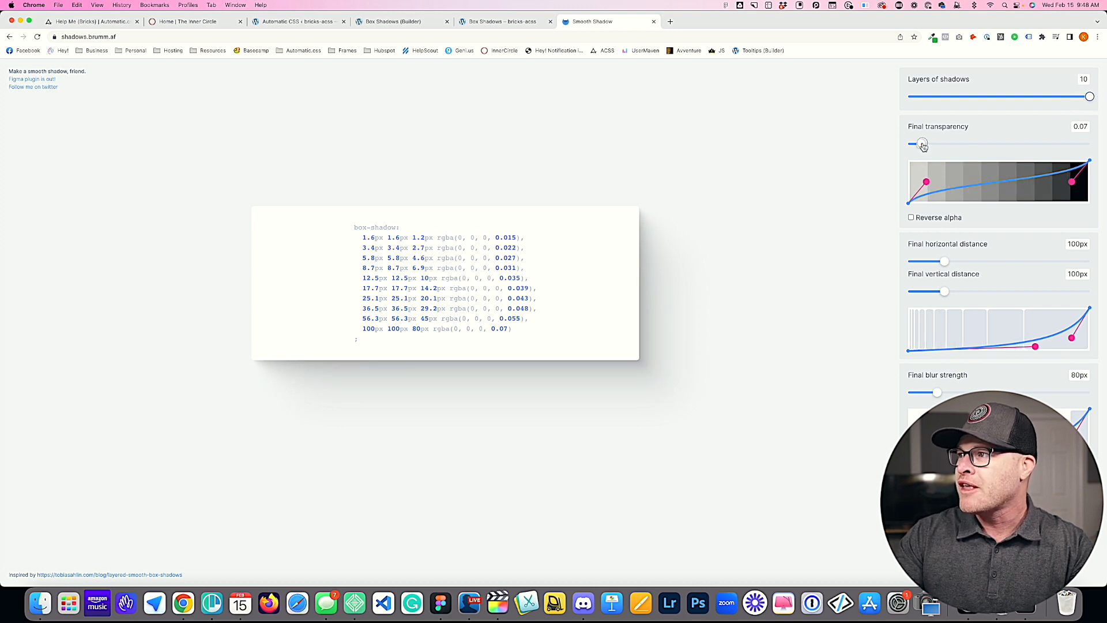
drag(913, 144, 950, 144)
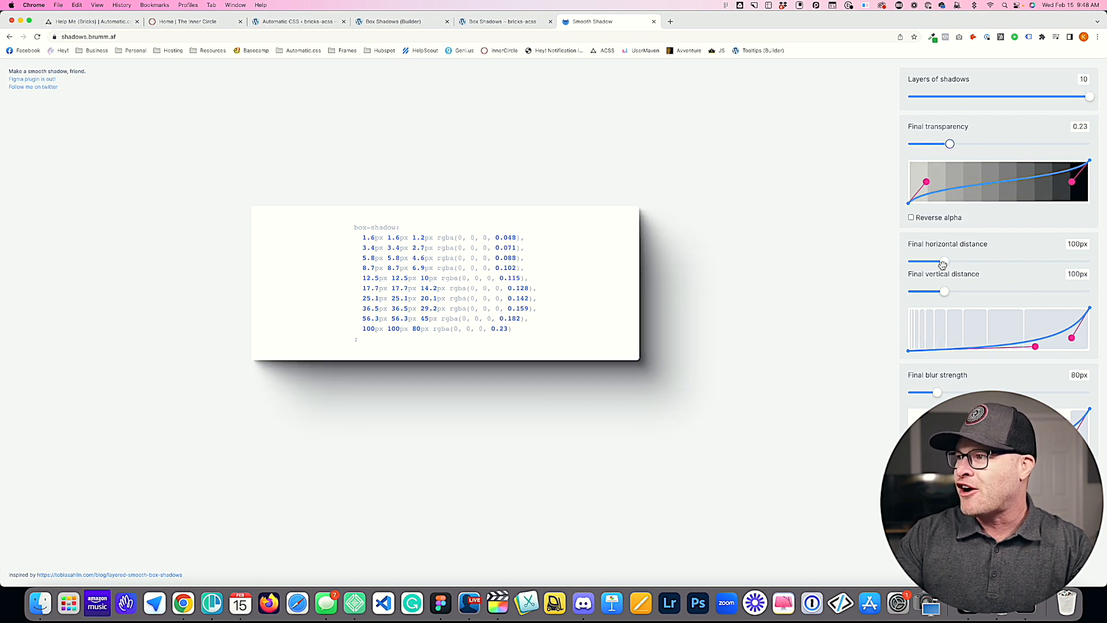
drag(943, 262, 930, 262)
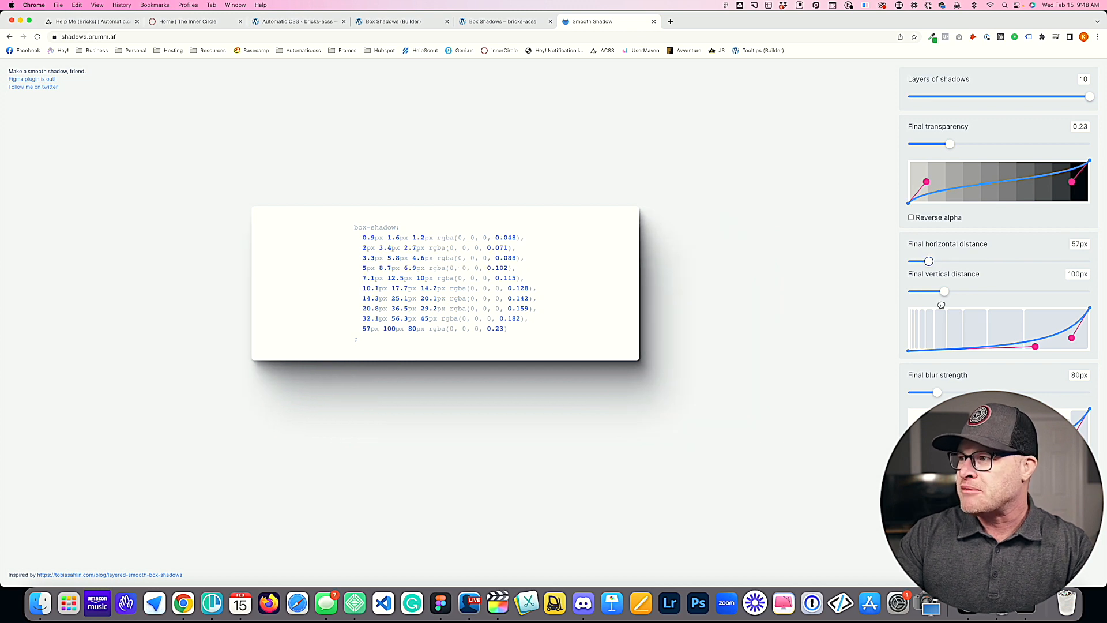
drag(939, 291, 998, 288)
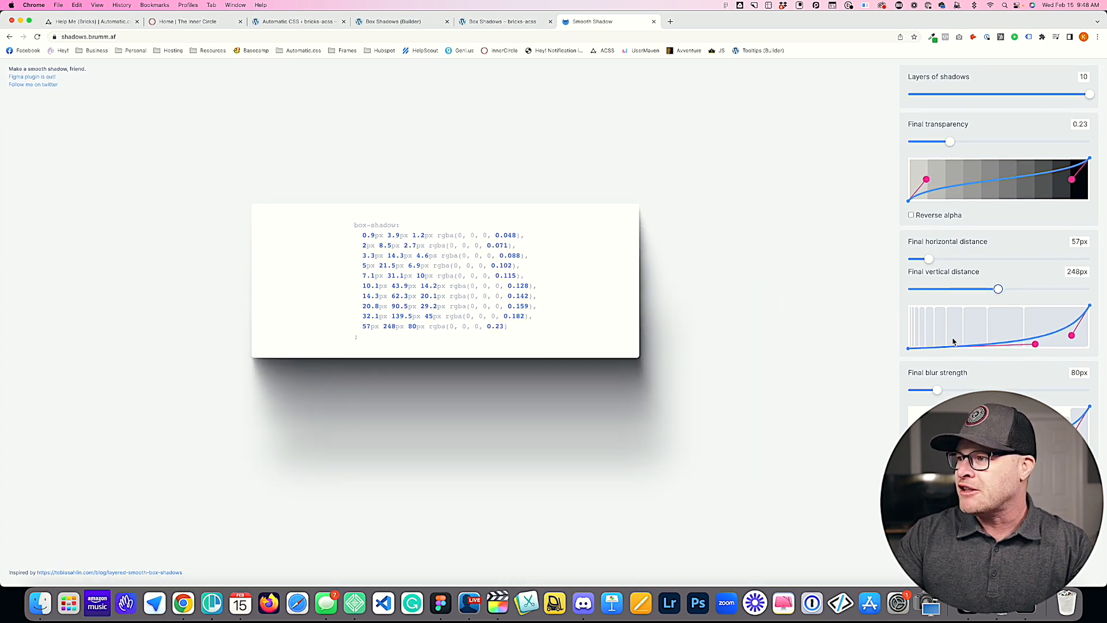
drag(938, 390, 984, 393)
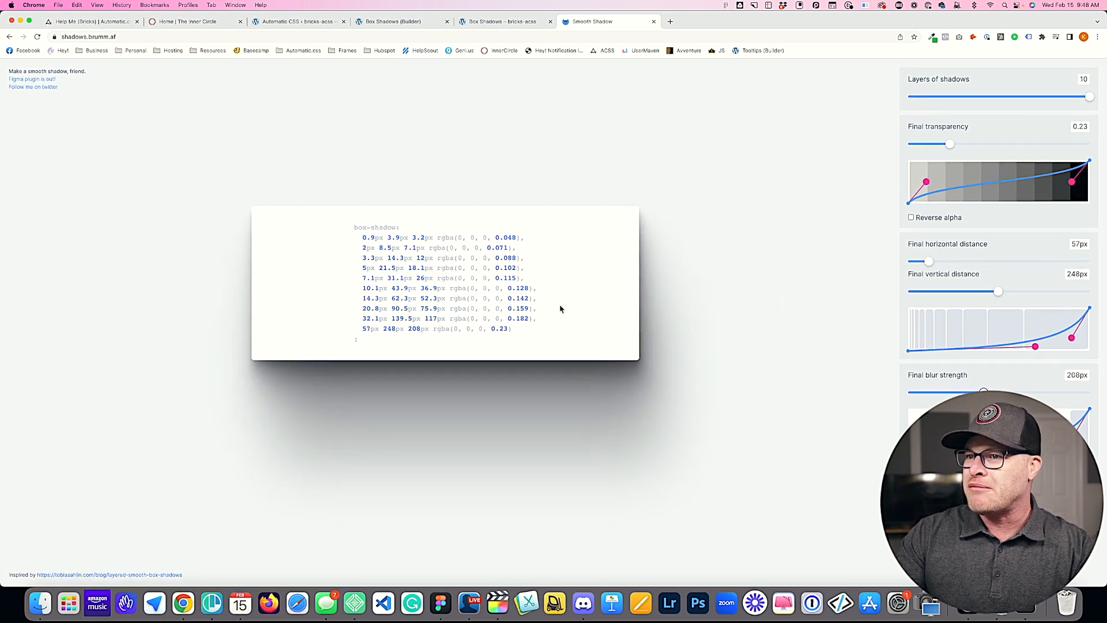
drag(362, 238, 512, 328)
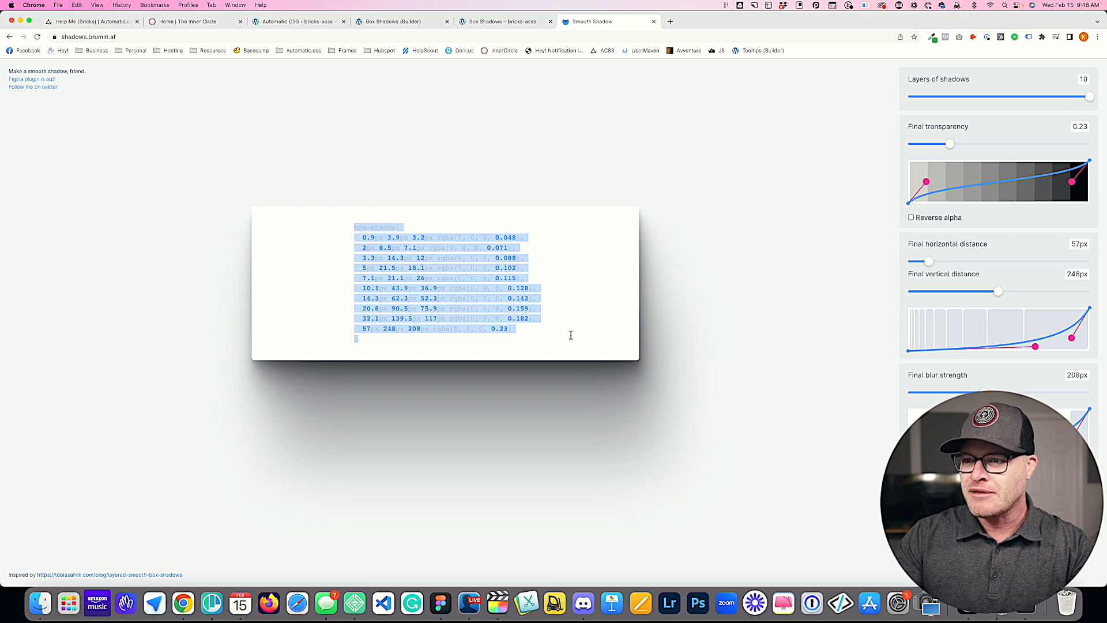
click(403, 20)
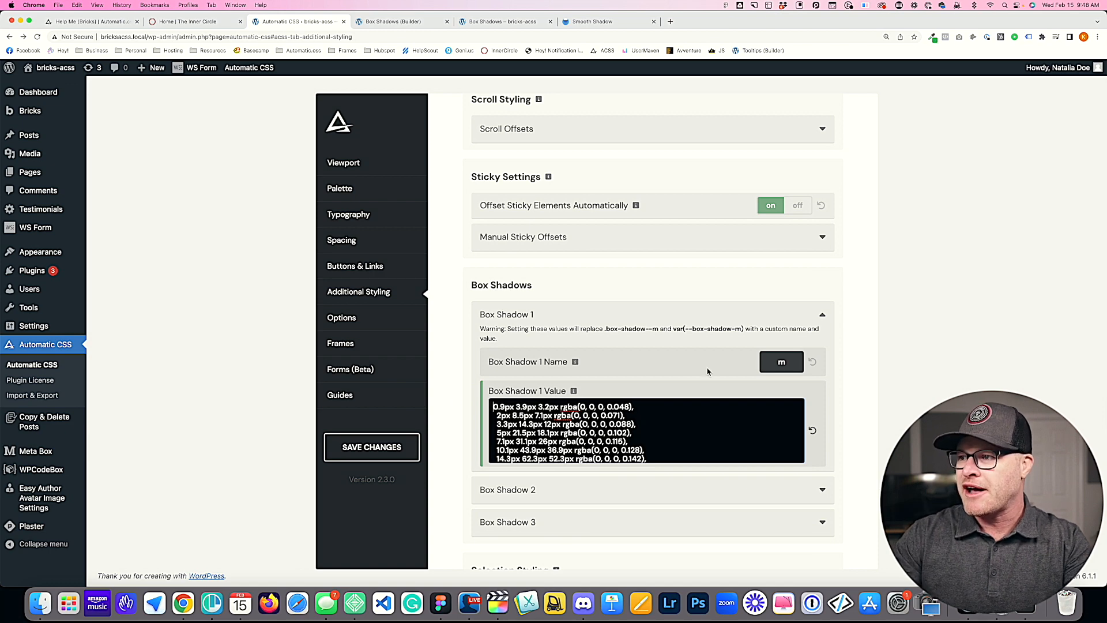
Step: Save the multi-layer shadow and check the Medium boxes on the preview and builder pages
click(371, 447)
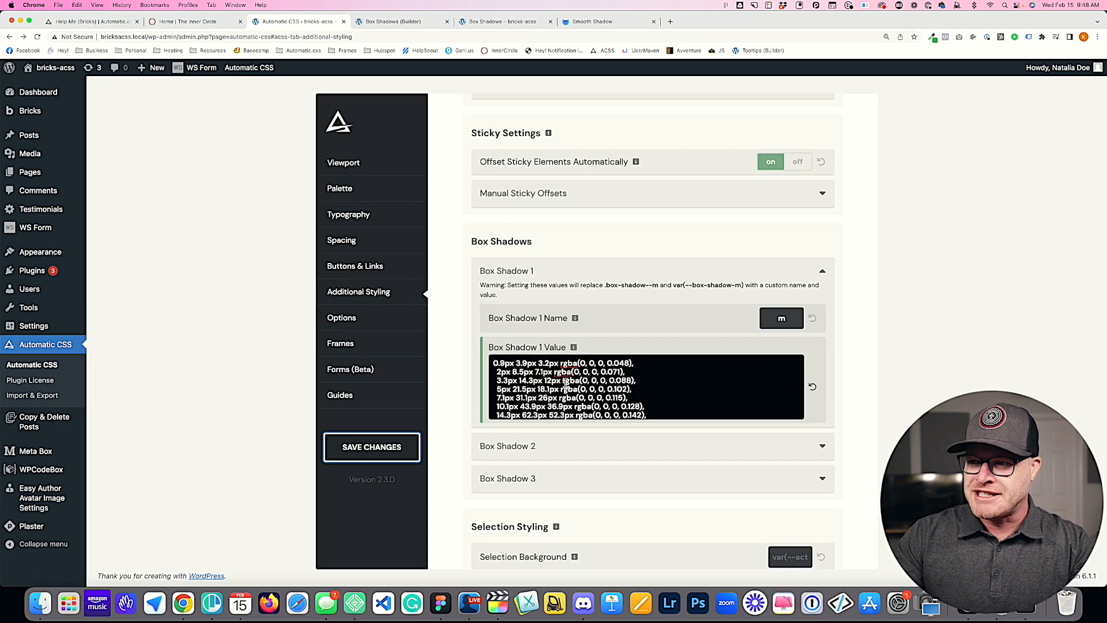
click(371, 447)
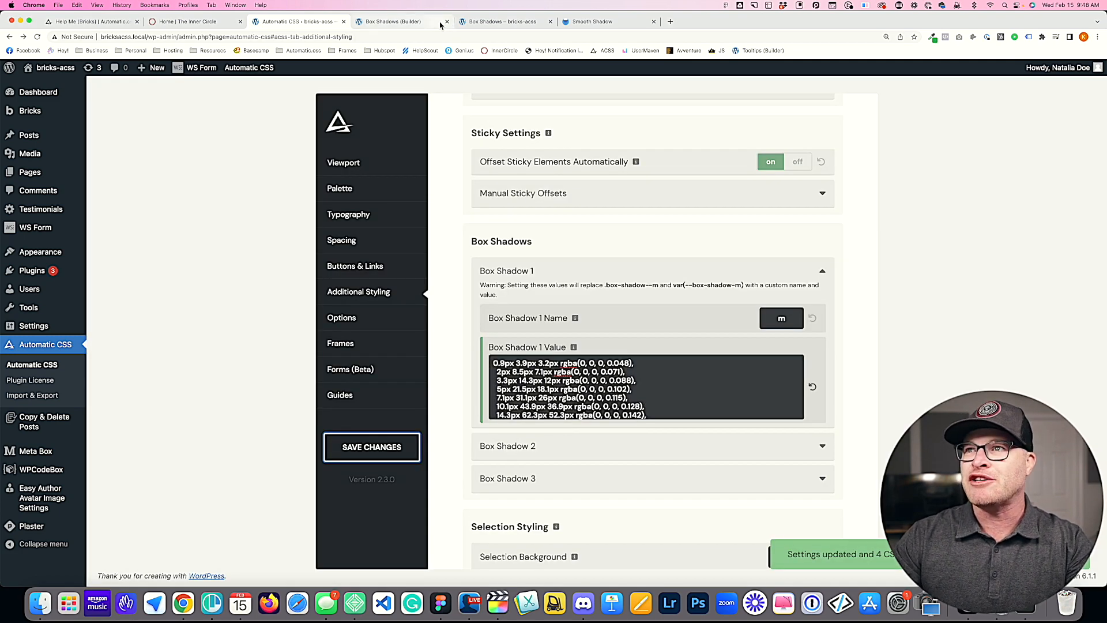
click(502, 20)
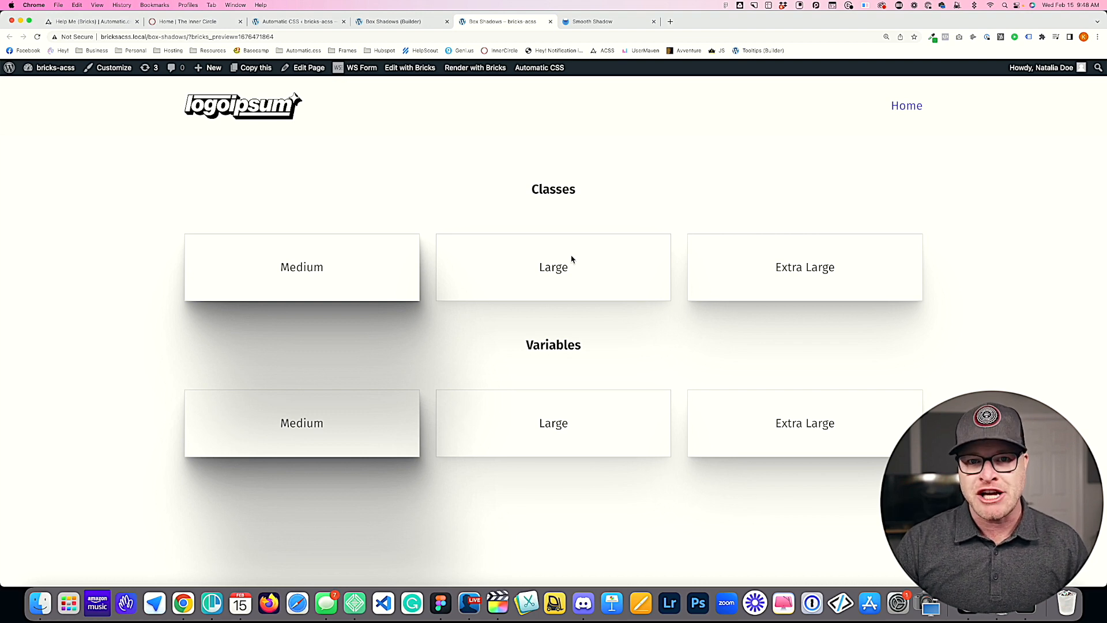
click(296, 21)
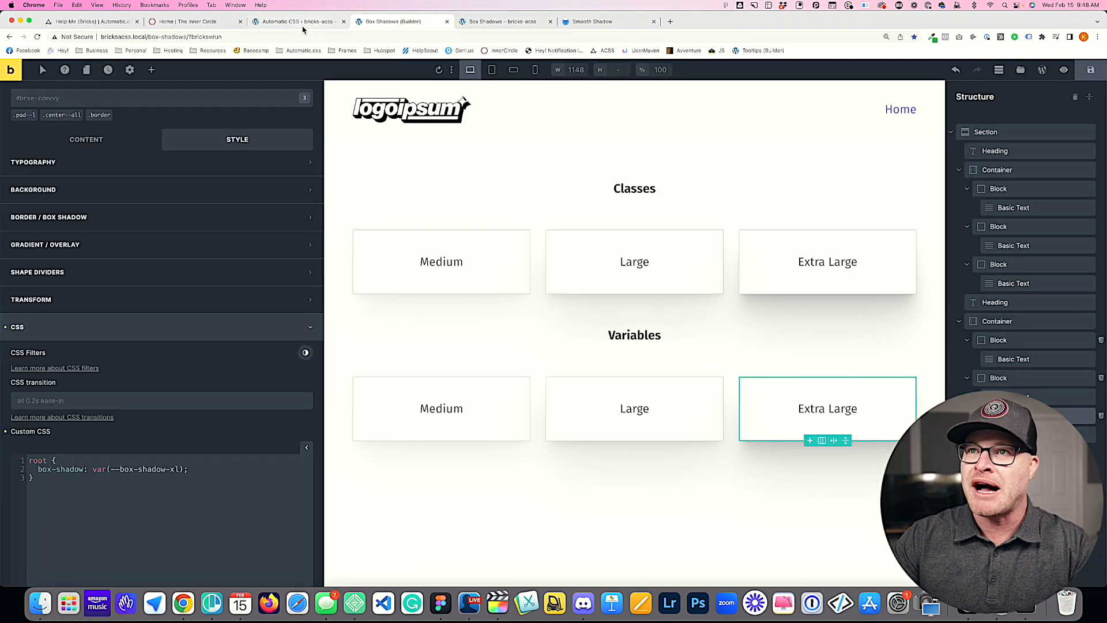
click(296, 21)
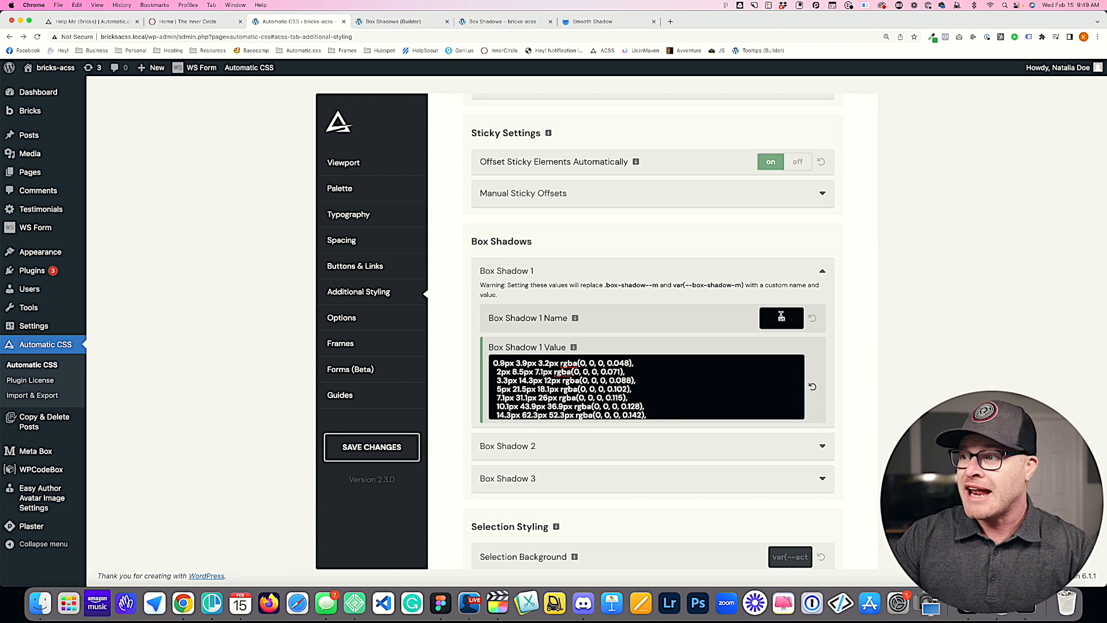
Step: Rename Box Shadow 1 from 'm' to 'main', save and view the preview page
text(m)
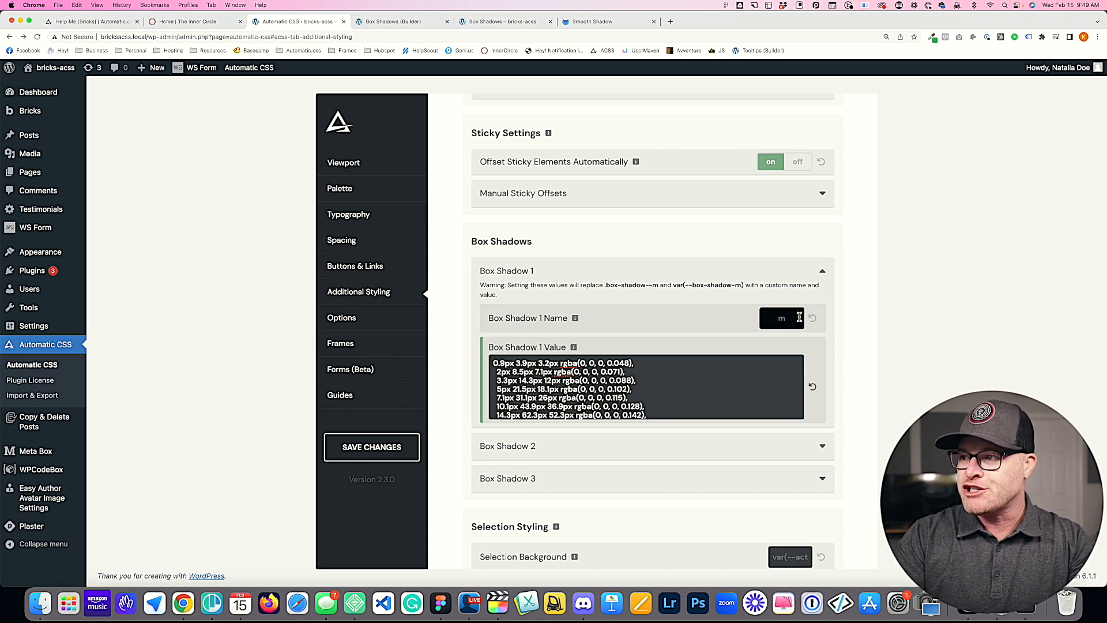
text(ain)
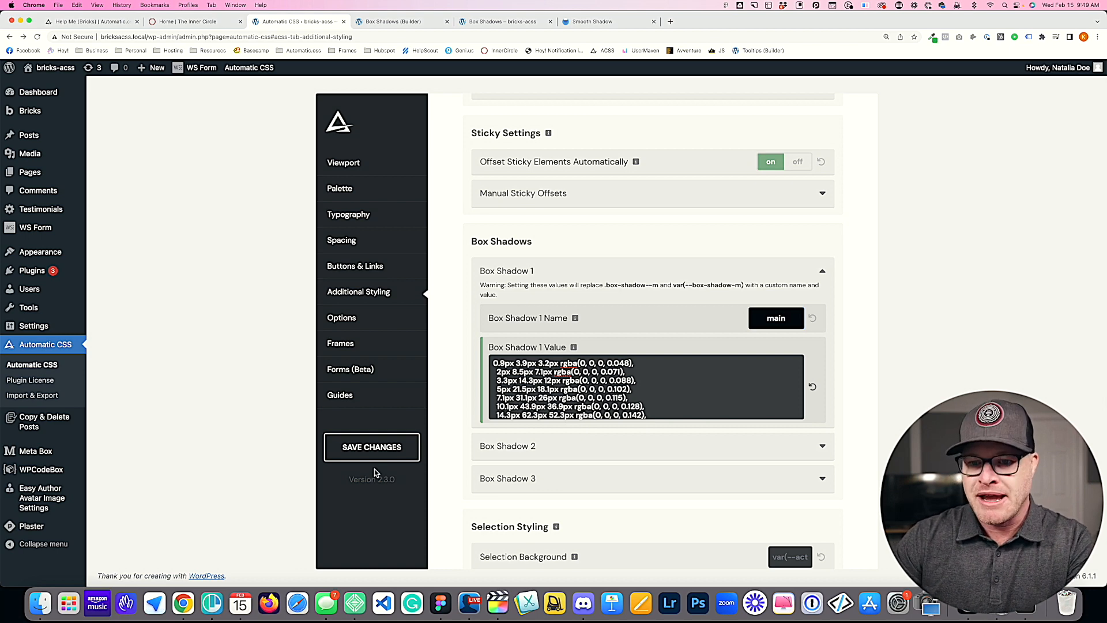
click(371, 447)
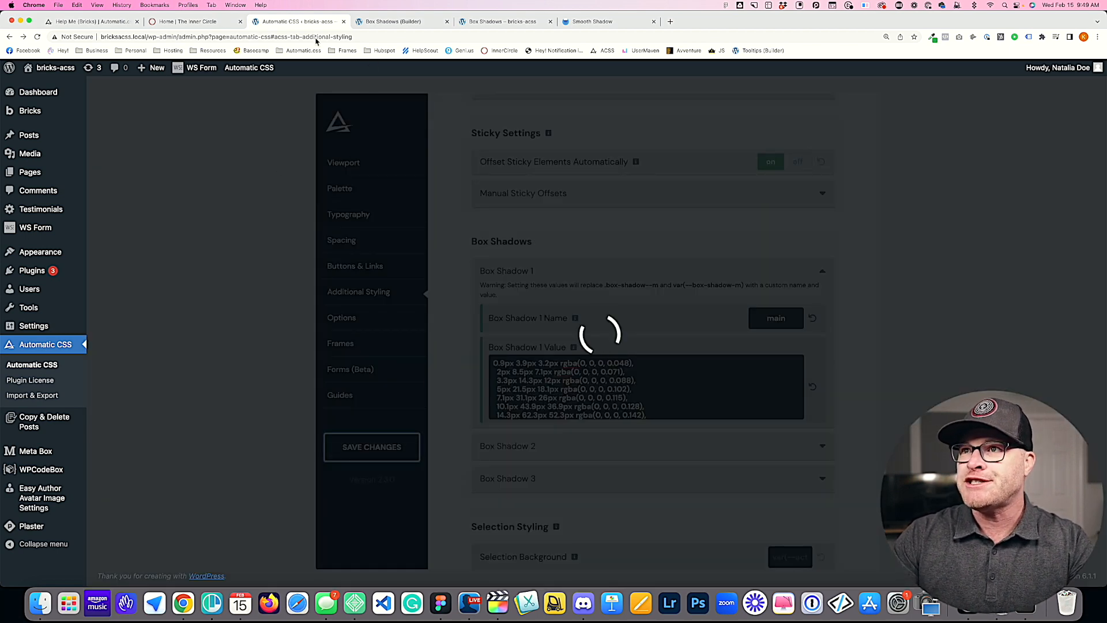
click(371, 446)
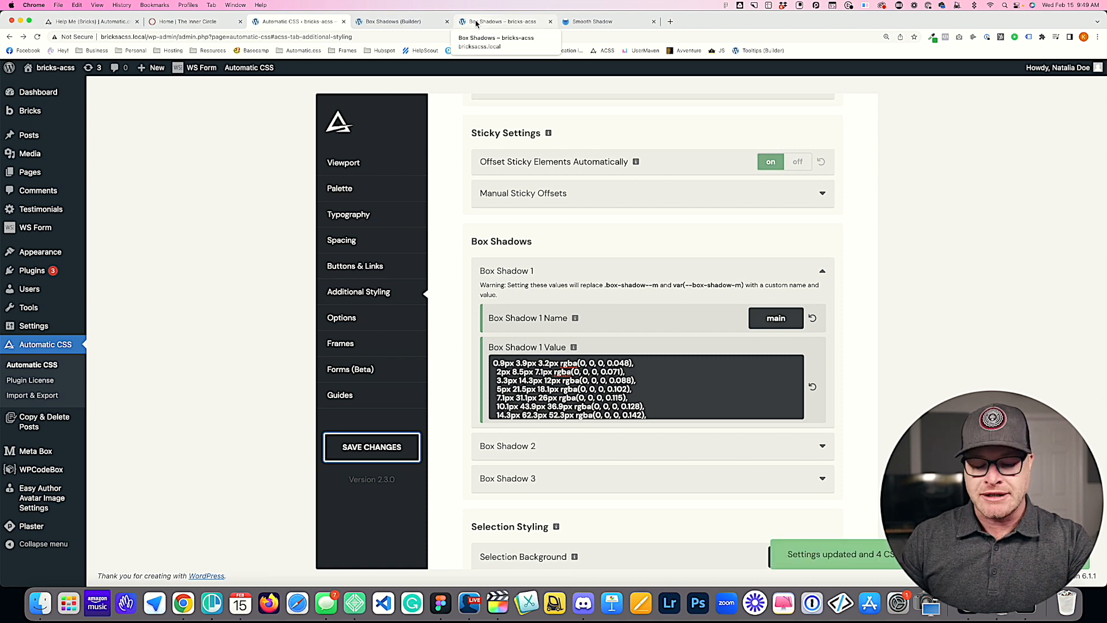
click(506, 21)
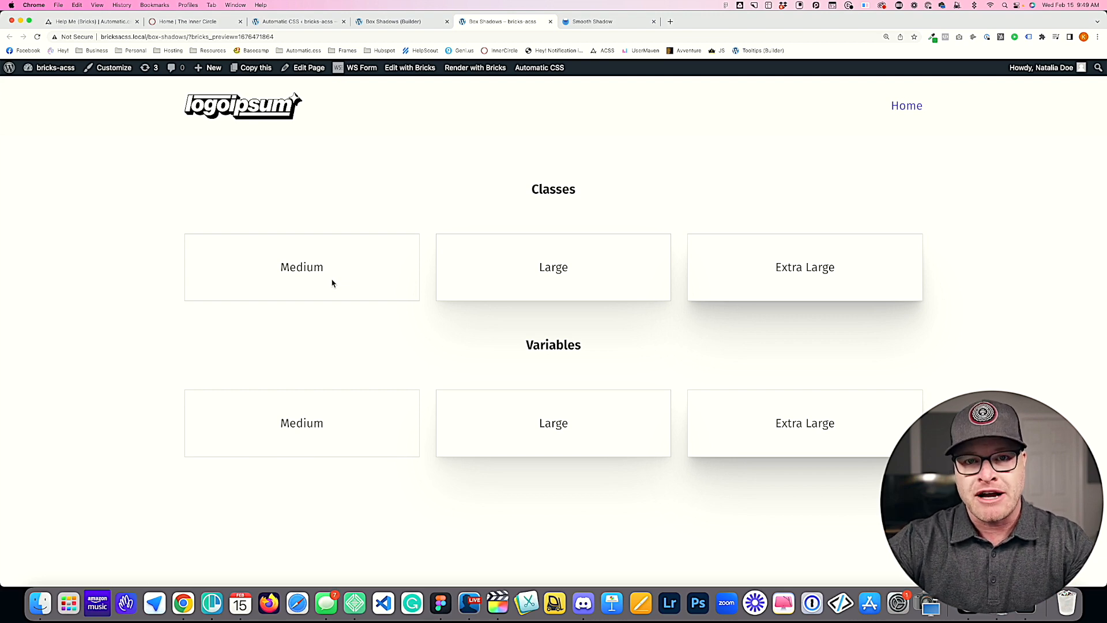
Step: Review the shadowless Medium boxes in the builder and return to Automatic CSS settings
click(296, 21)
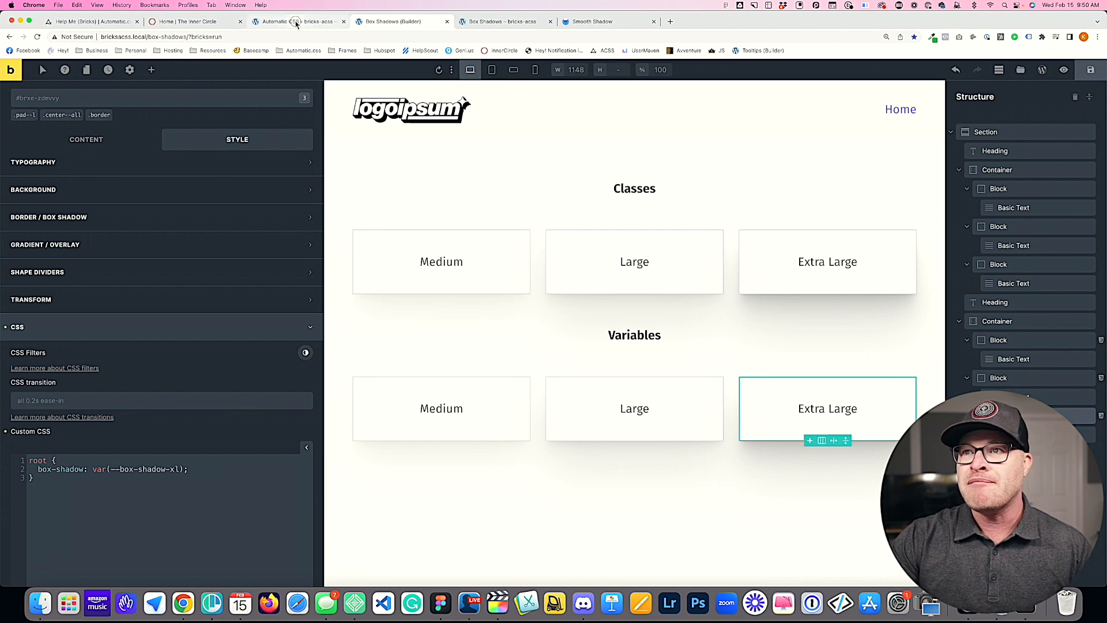
click(296, 20)
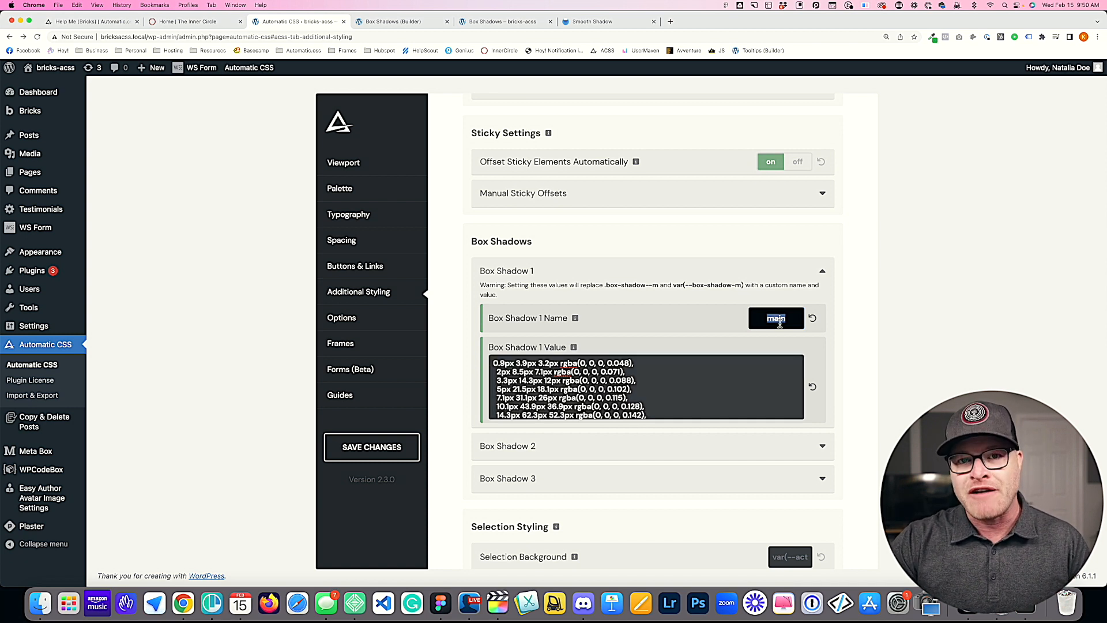
click(776, 318)
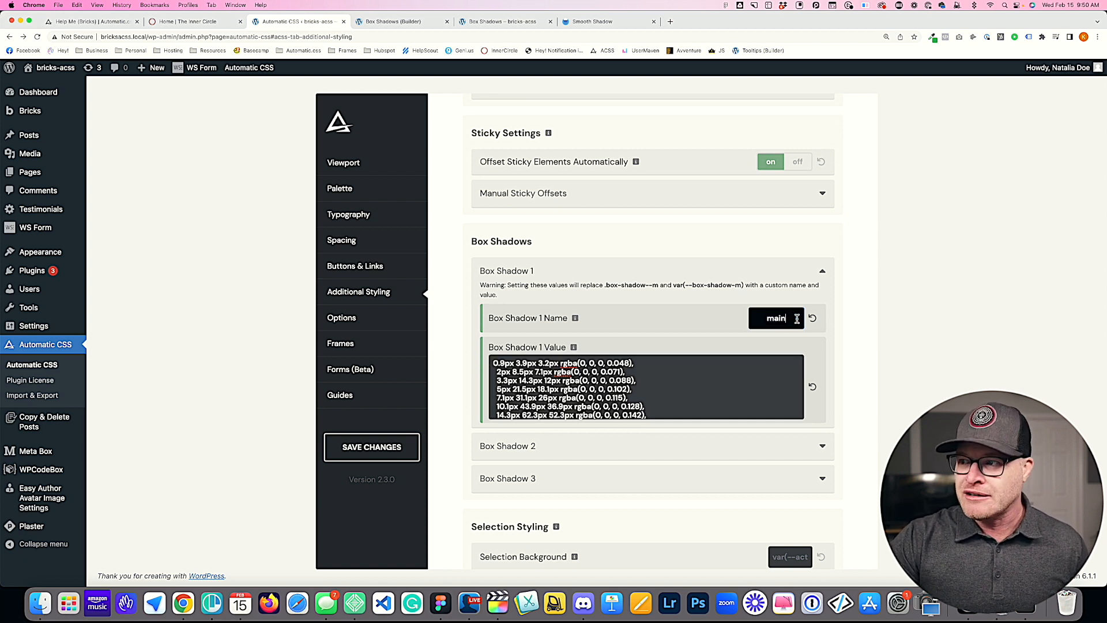
double_click(776, 318)
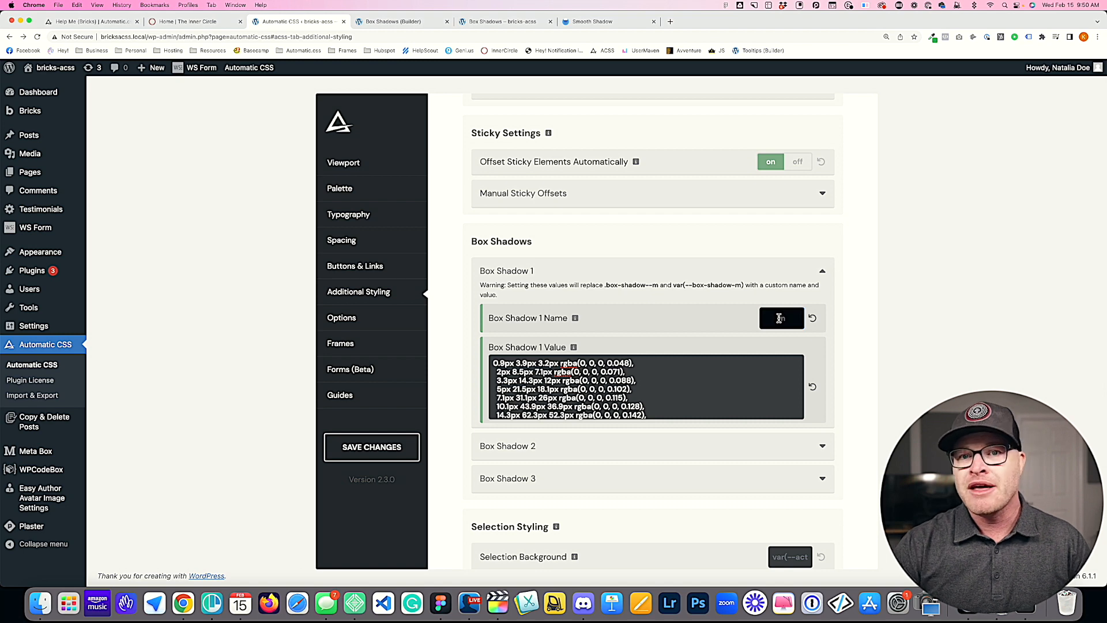
text(main)
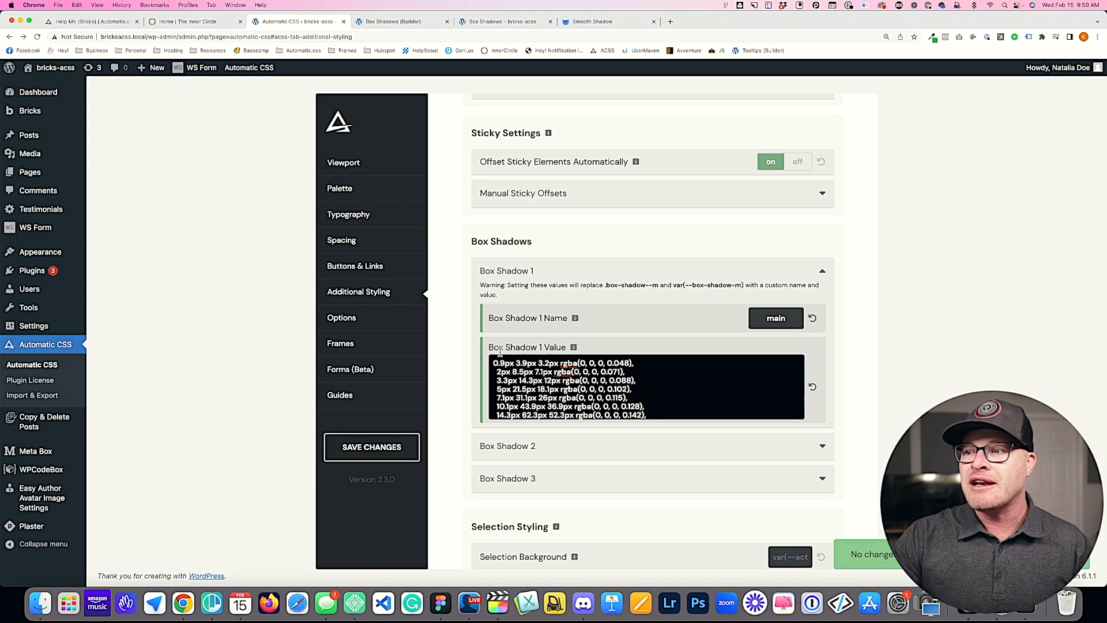
click(403, 21)
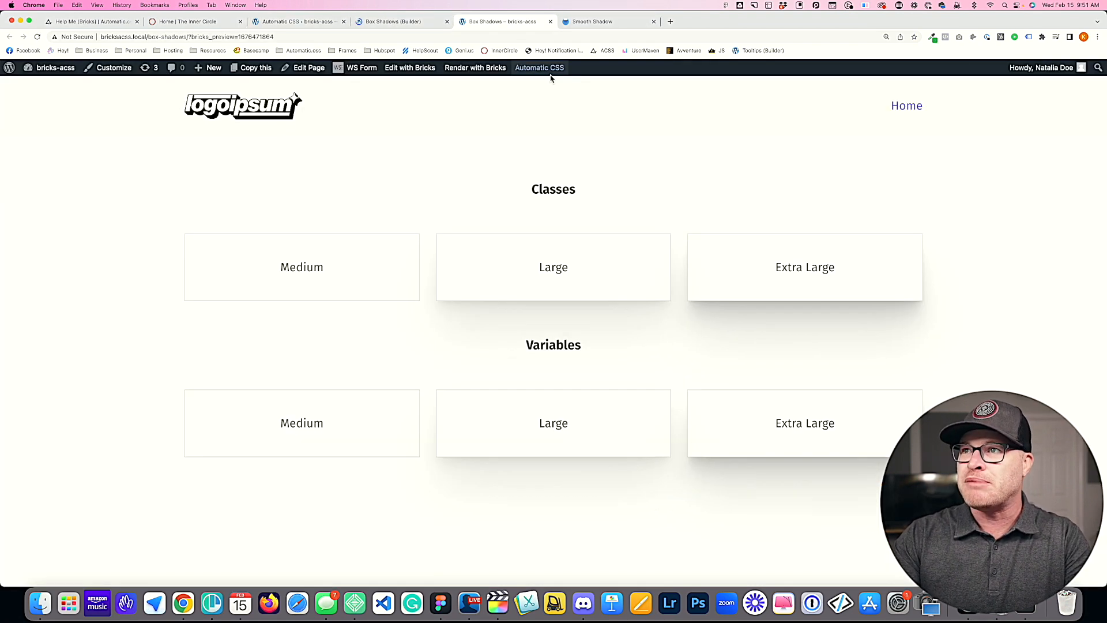
mouse_move(303, 402)
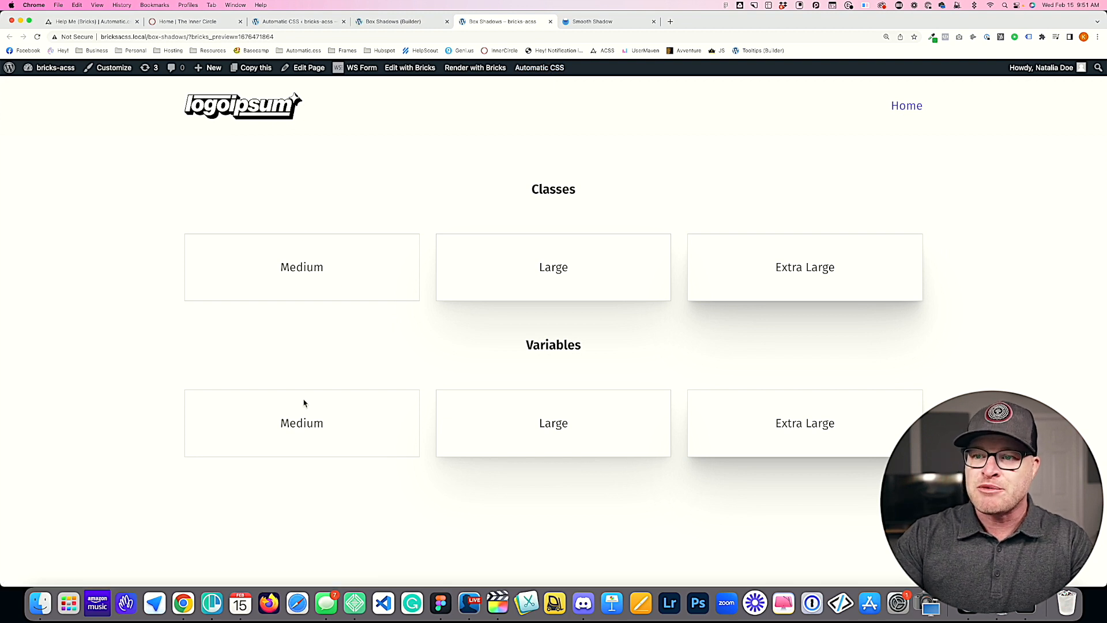
mouse_move(314, 331)
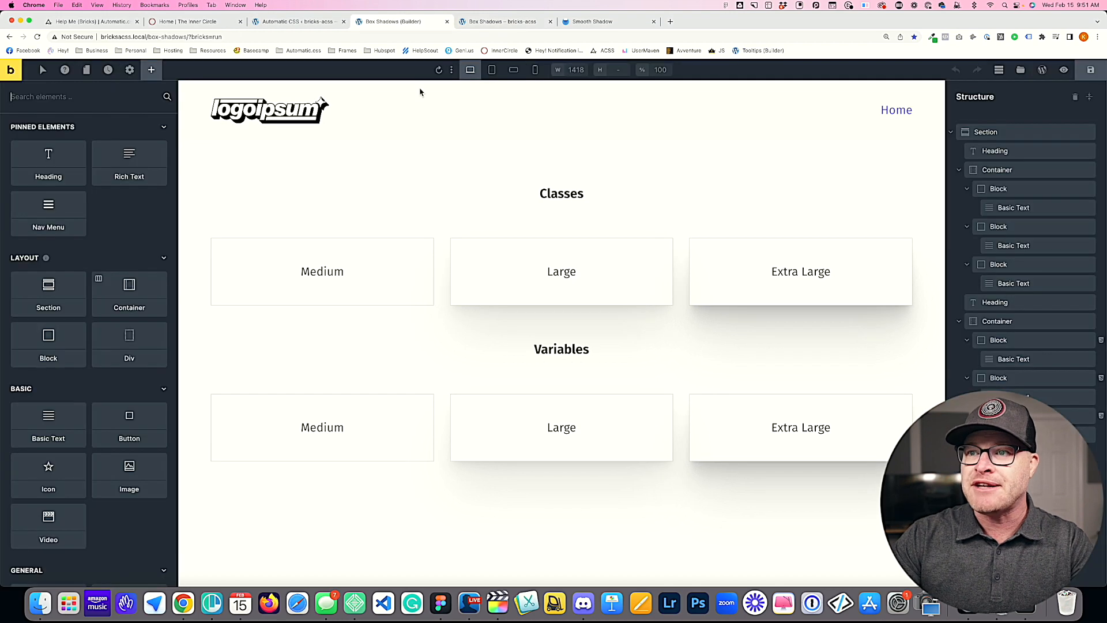
Step: Replace box-shadow--m with box-shadow--main on the Classes Medium box
click(322, 271)
text(box-shadow--)
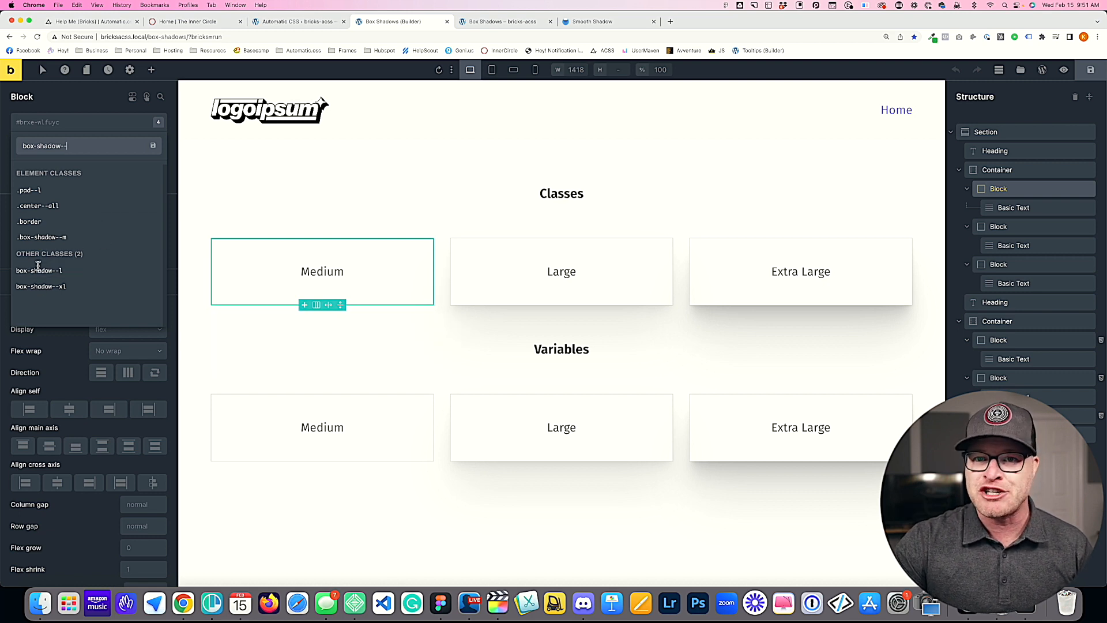
mouse_move(40, 287)
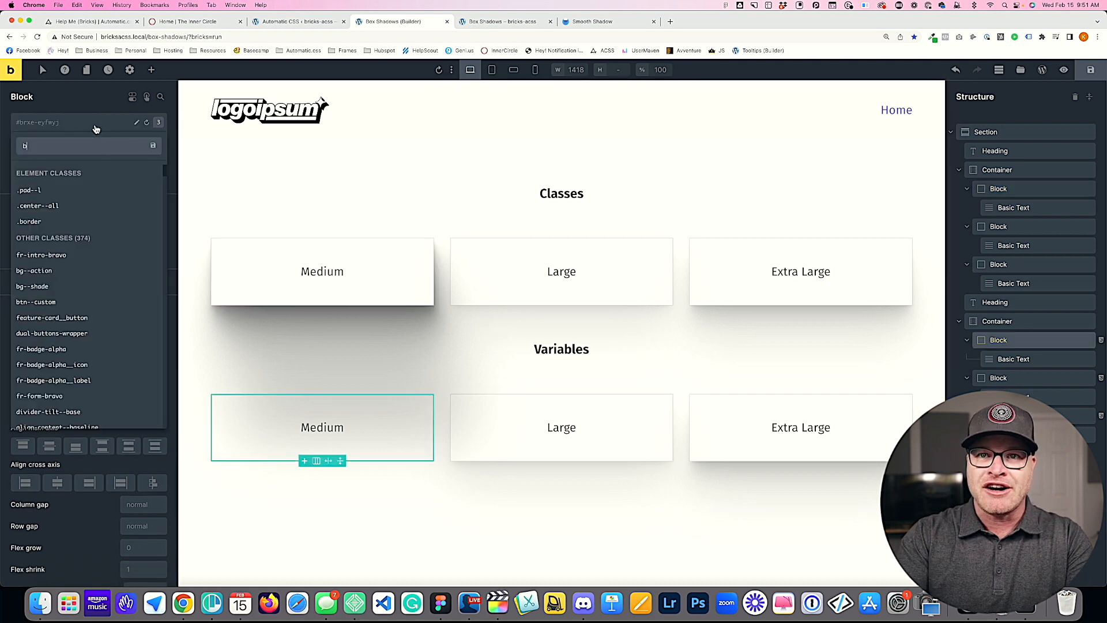
text(box-shadow-)
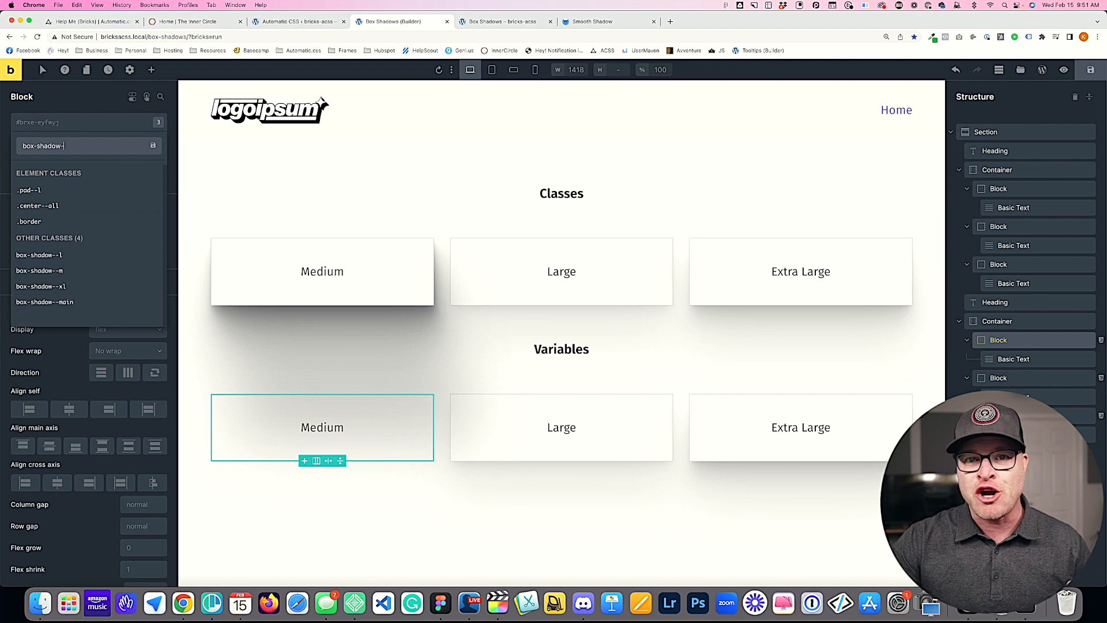
mouse_move(40, 254)
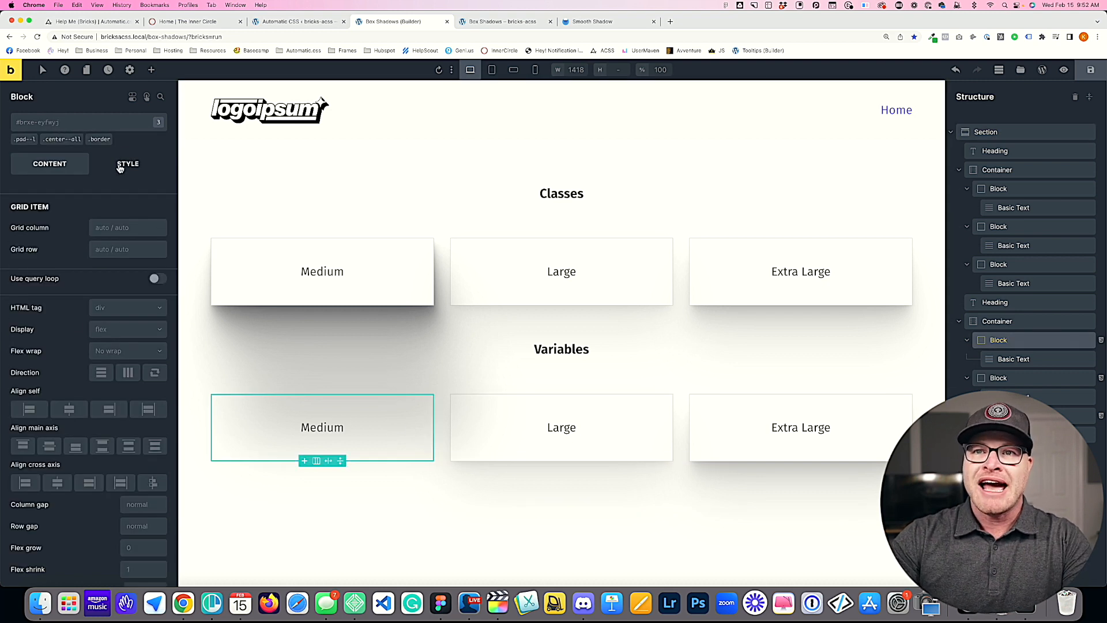
Step: Restore the Variables Medium box's custom CSS box-shadow variable to 'main' and save
click(128, 163)
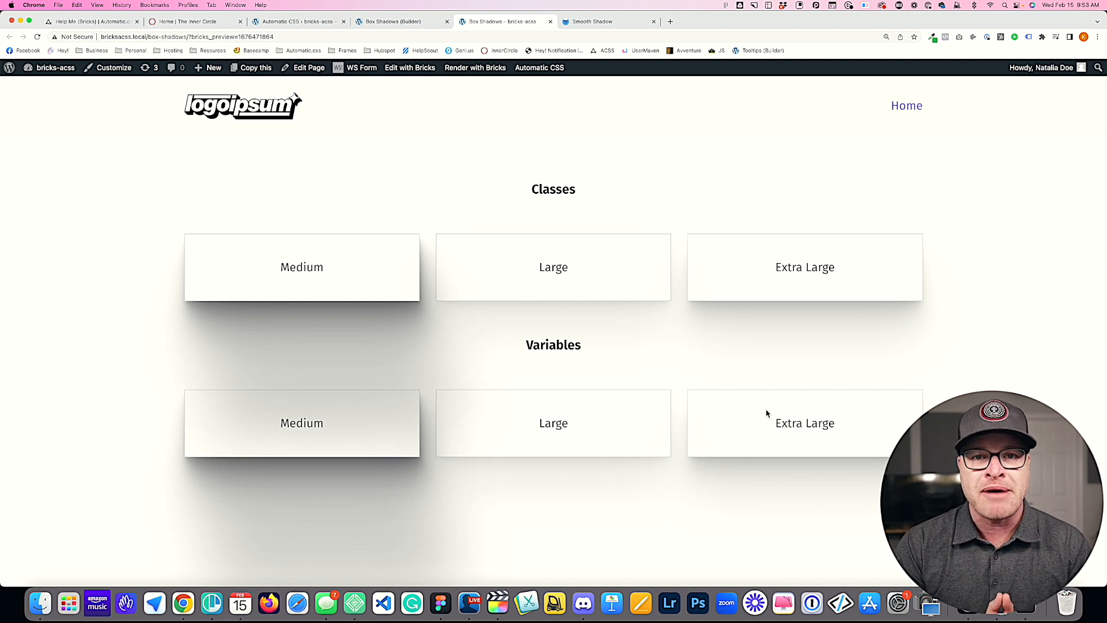
mouse_move(763, 413)
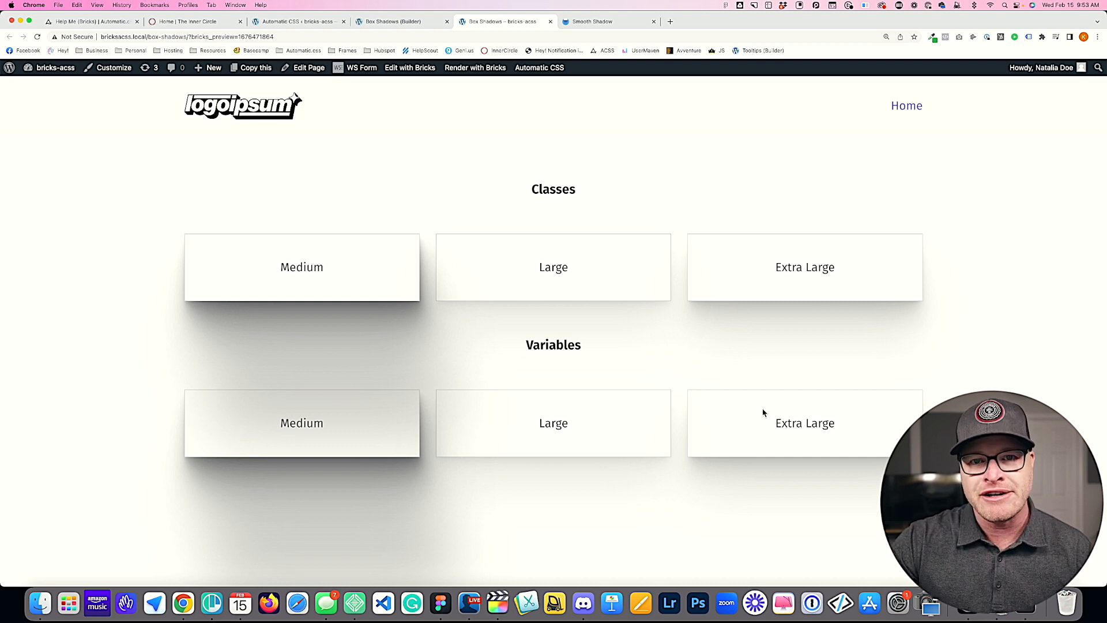